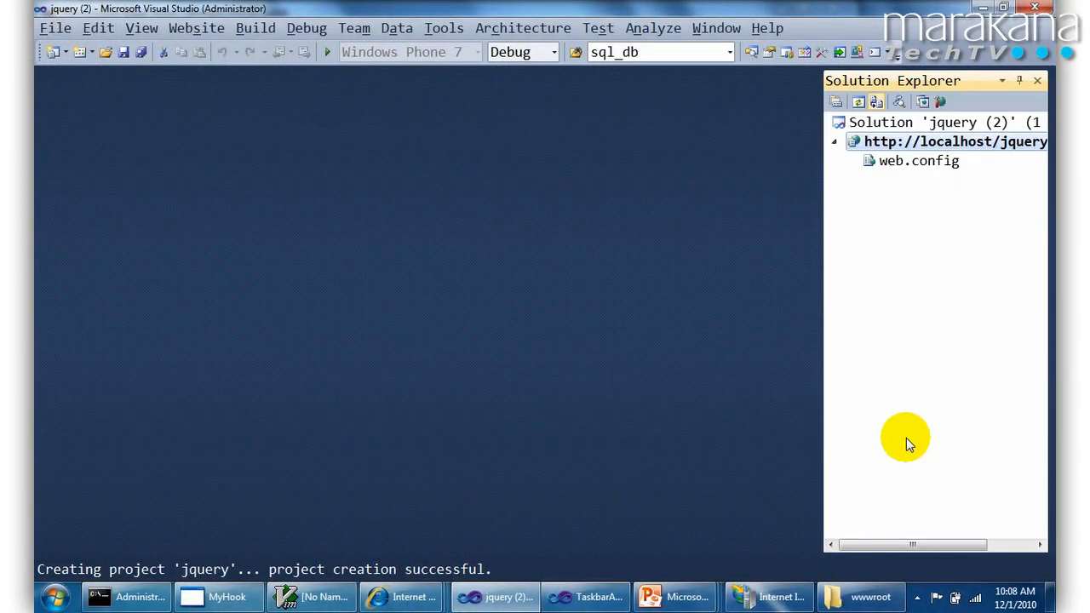
Add a new HTML Page item named jQuery.htm to the website project via Add New Item
{"action": "left_click", "coordinate": [937, 141]}
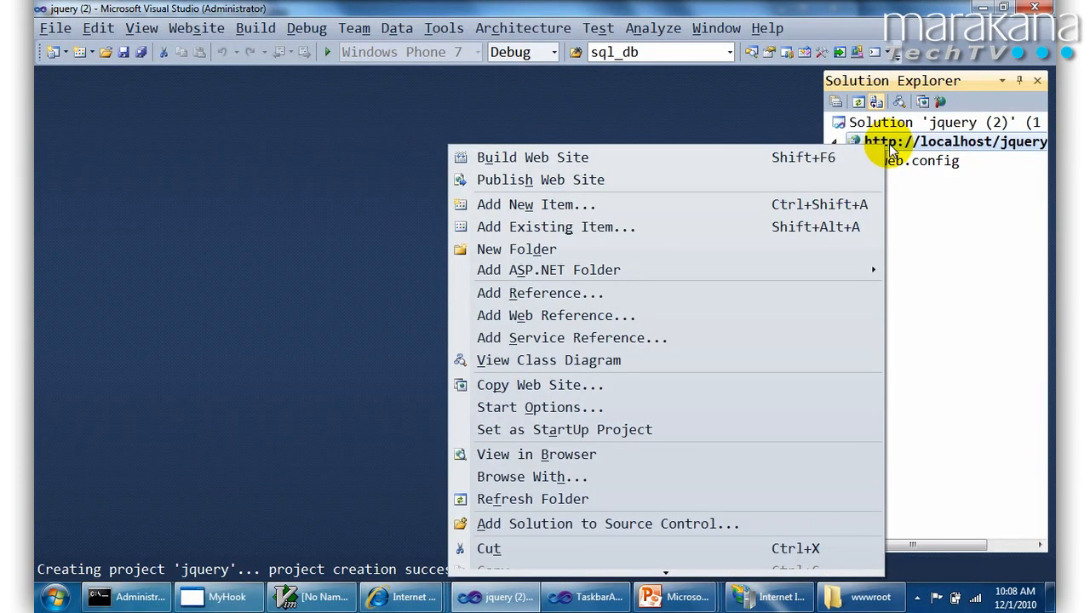
{"action": "left_click", "coordinate": [535, 204]}
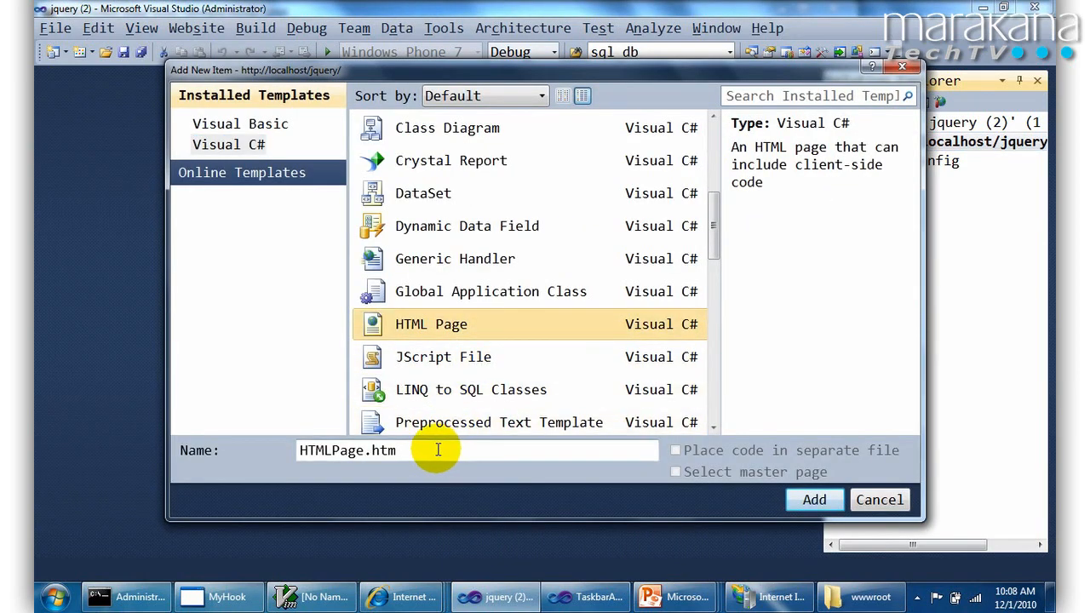
{"action": "type", "text": "jQ"}
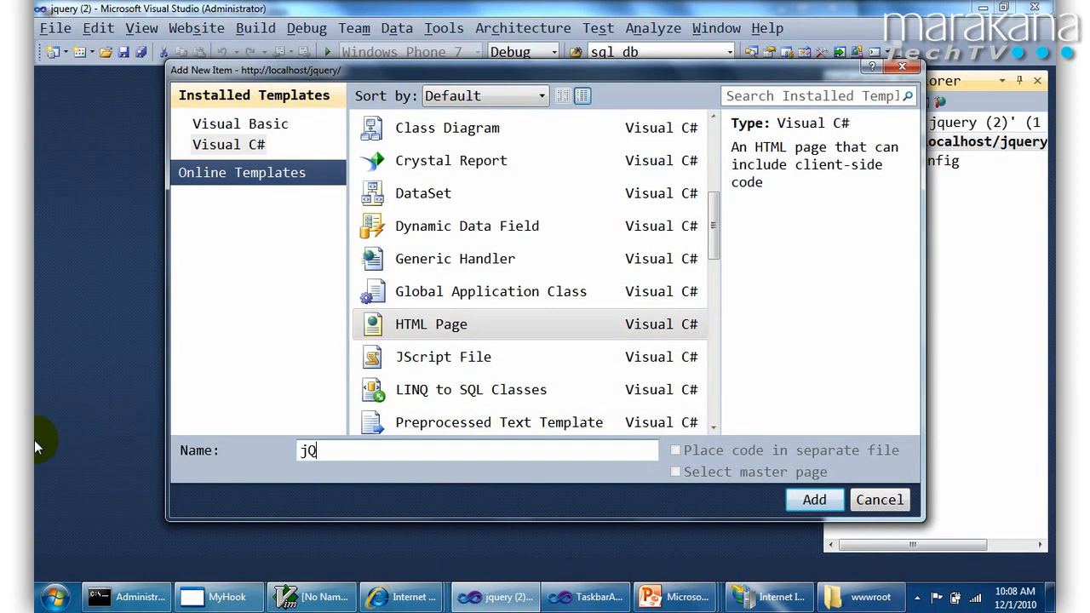
{"action": "left_click", "coordinate": [814, 501]}
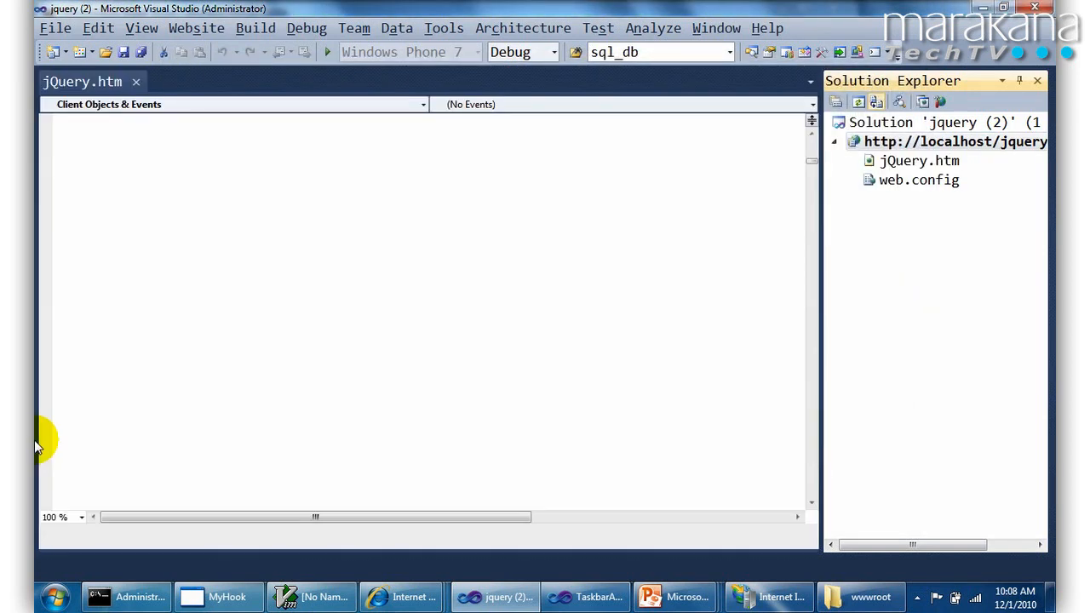
{"action": "left_click", "coordinate": [99, 27]}
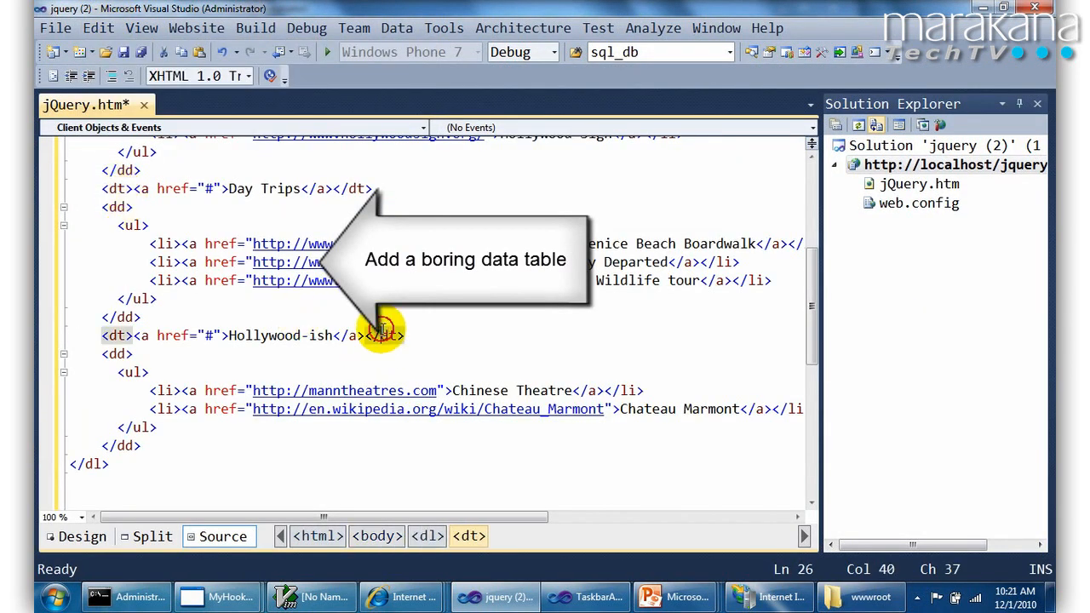
Launch View in Browser for jQuery.htm from the editor context menu
{"action": "scroll", "scroll_direction": "up", "scroll_amount": 3}
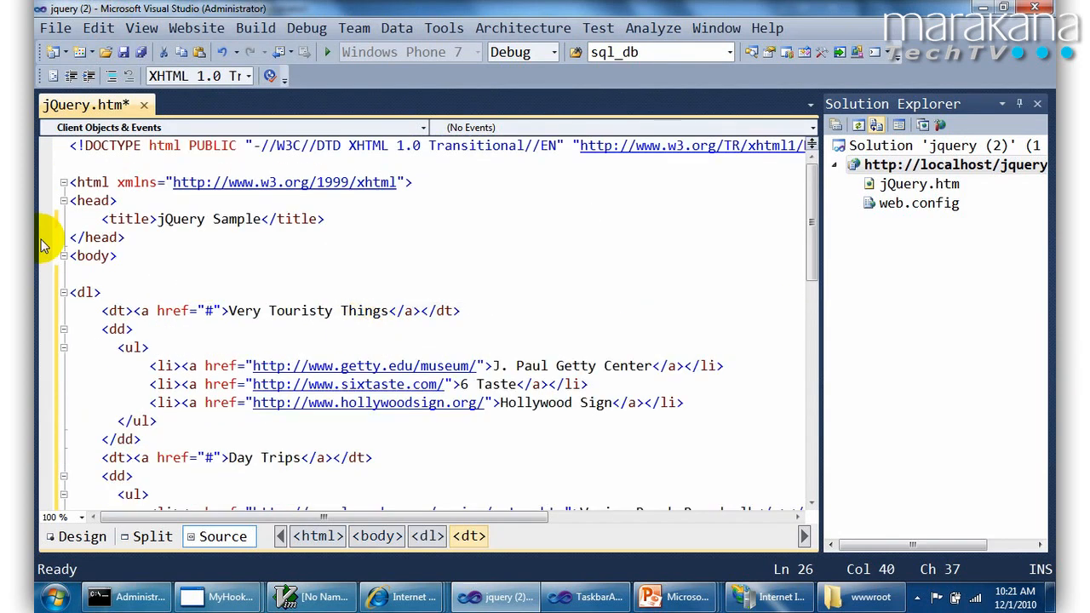
{"action": "left_click", "coordinate": [167, 300]}
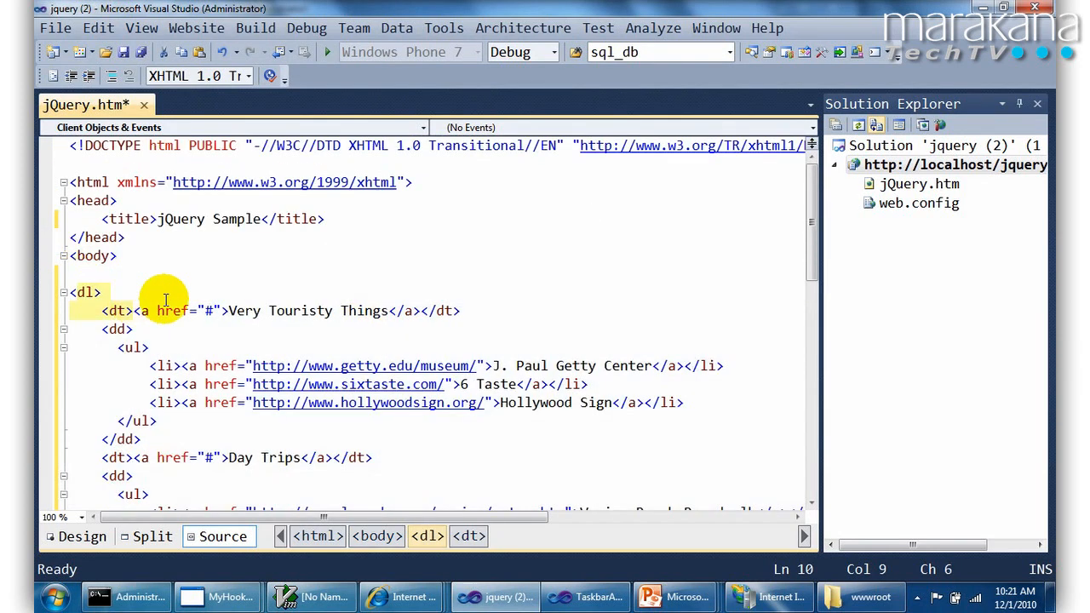
{"action": "left_click", "coordinate": [348, 310]}
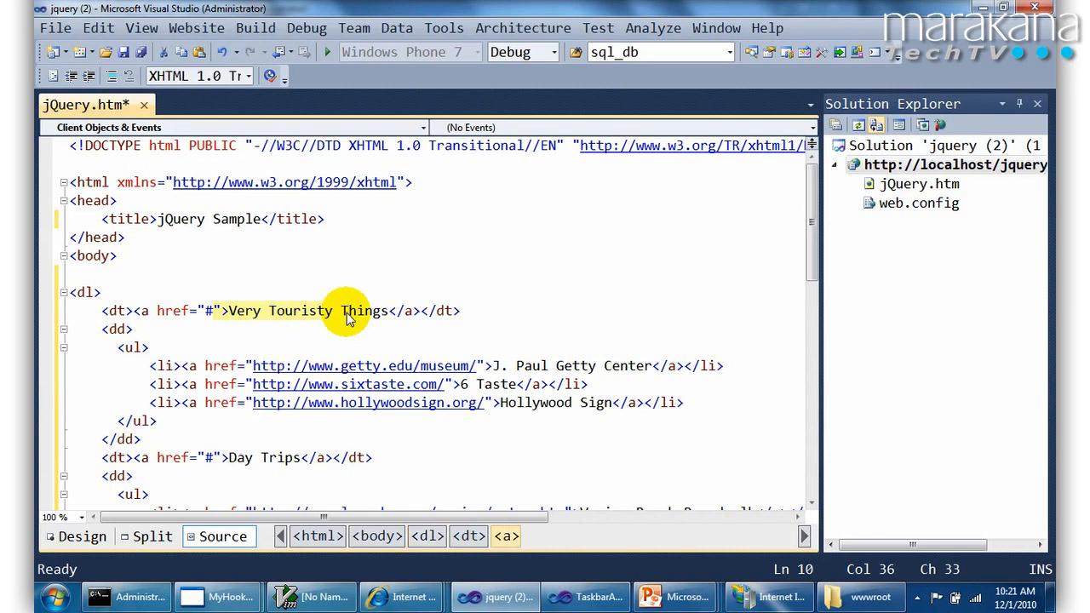
{"action": "right_click", "coordinate": [347, 310]}
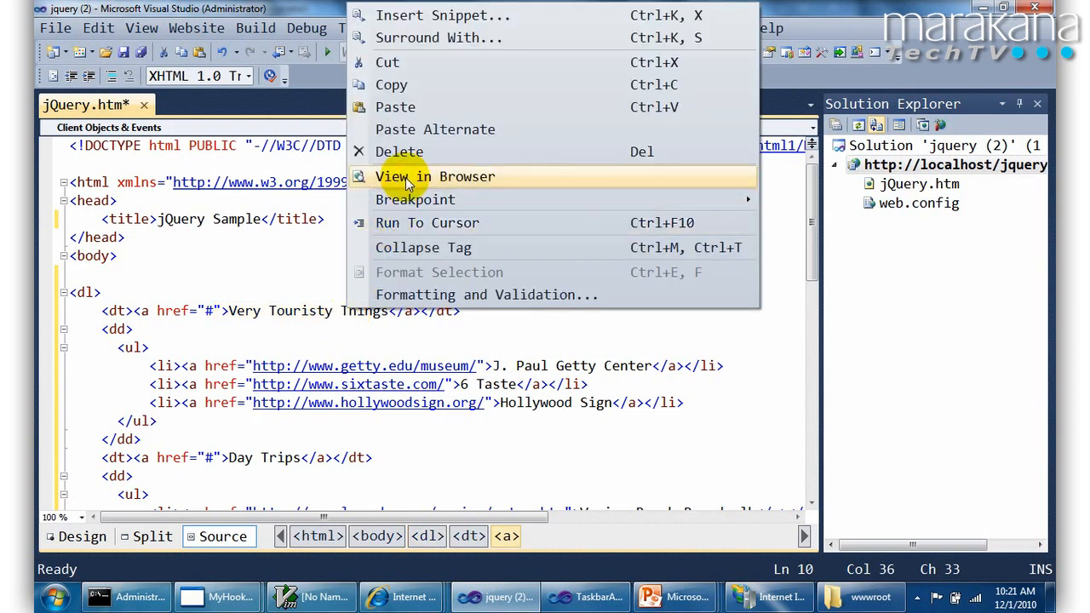
{"action": "left_click", "coordinate": [436, 175]}
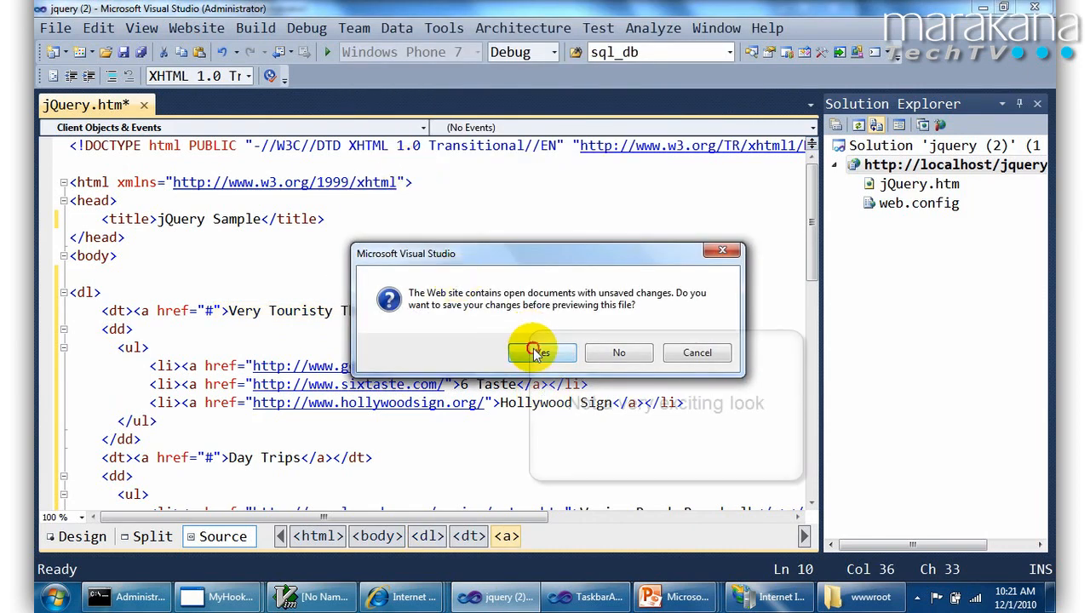
Save changes, follow the Very Touristy Things link in Internet Explorer, then return to the editor
{"action": "left_click", "coordinate": [541, 353]}
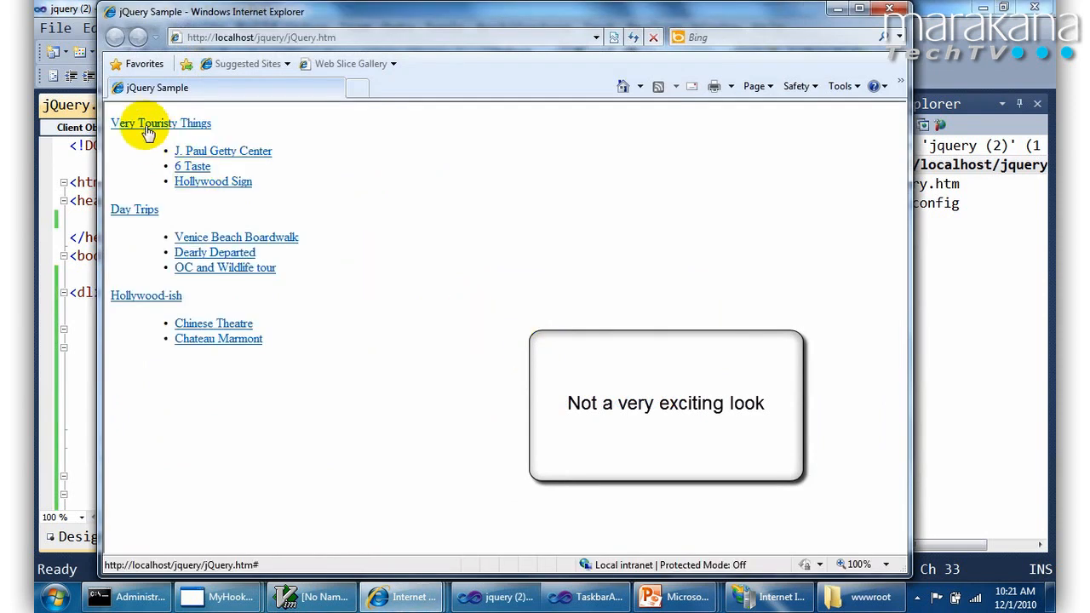
{"action": "left_click", "coordinate": [191, 167]}
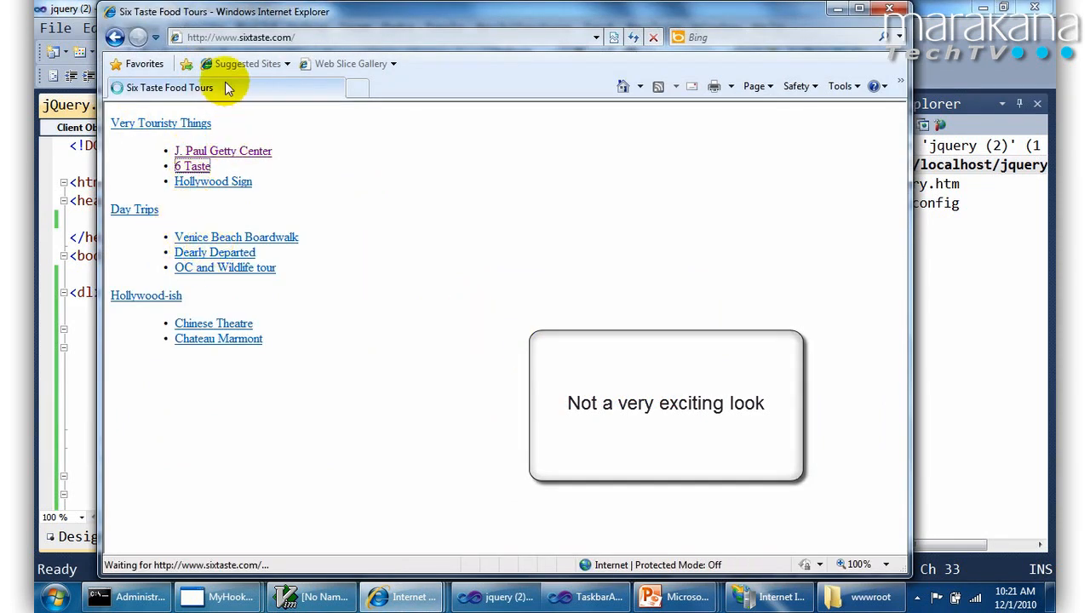
{"action": "left_click", "coordinate": [501, 596]}
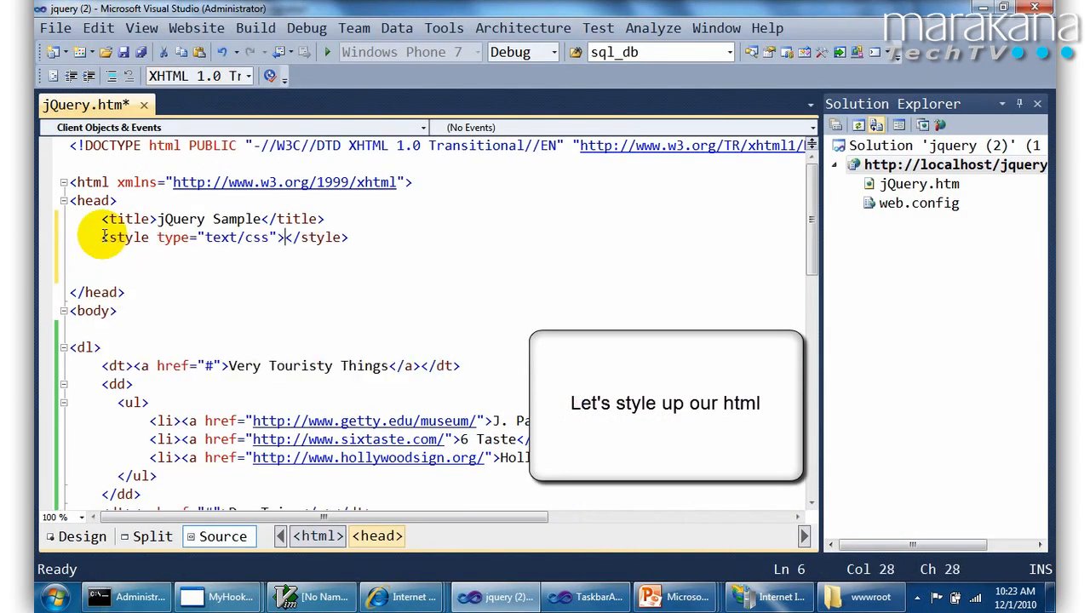
Add body, dl, dt, dd and ul CSS rules in the style block and start a browser preview
{"action": "key", "text": "Return"}
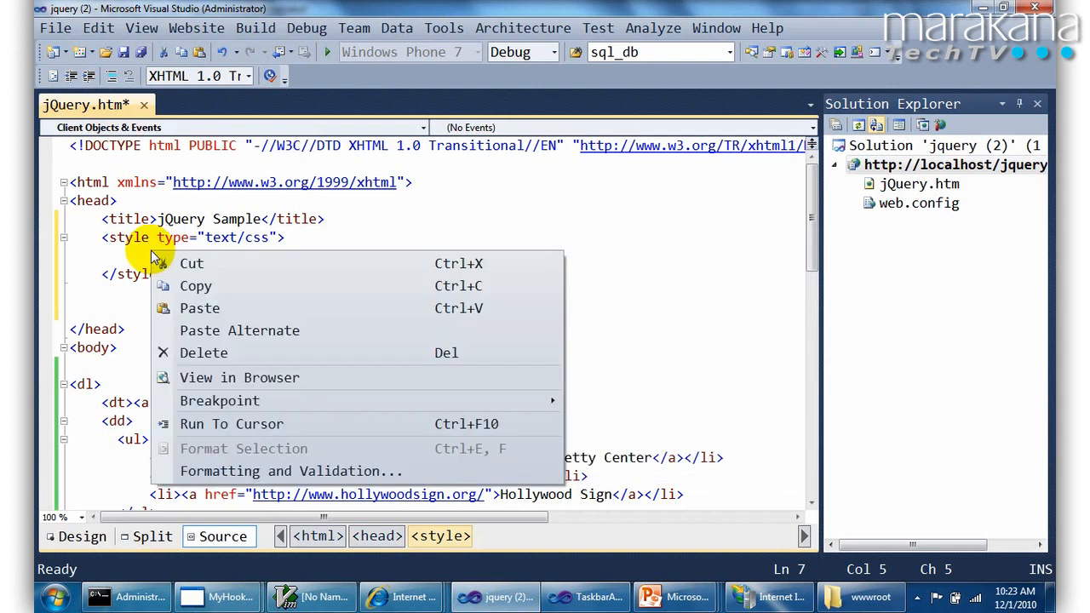
{"action": "left_click", "coordinate": [200, 306]}
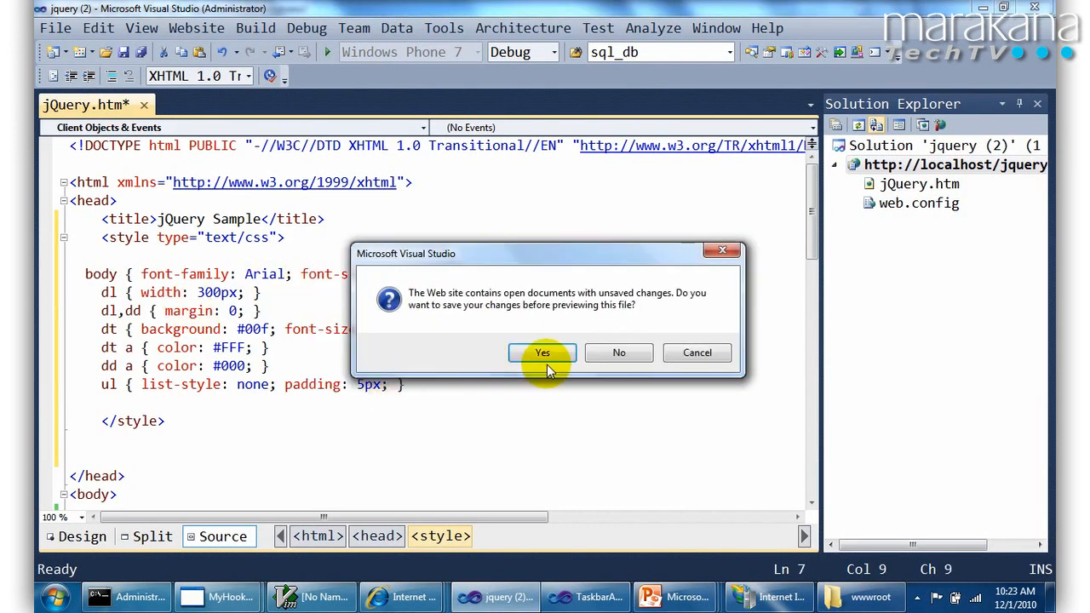
Save changes, review the blue heading bars in Internet Explorer, then close the preview
{"action": "left_click", "coordinate": [542, 352]}
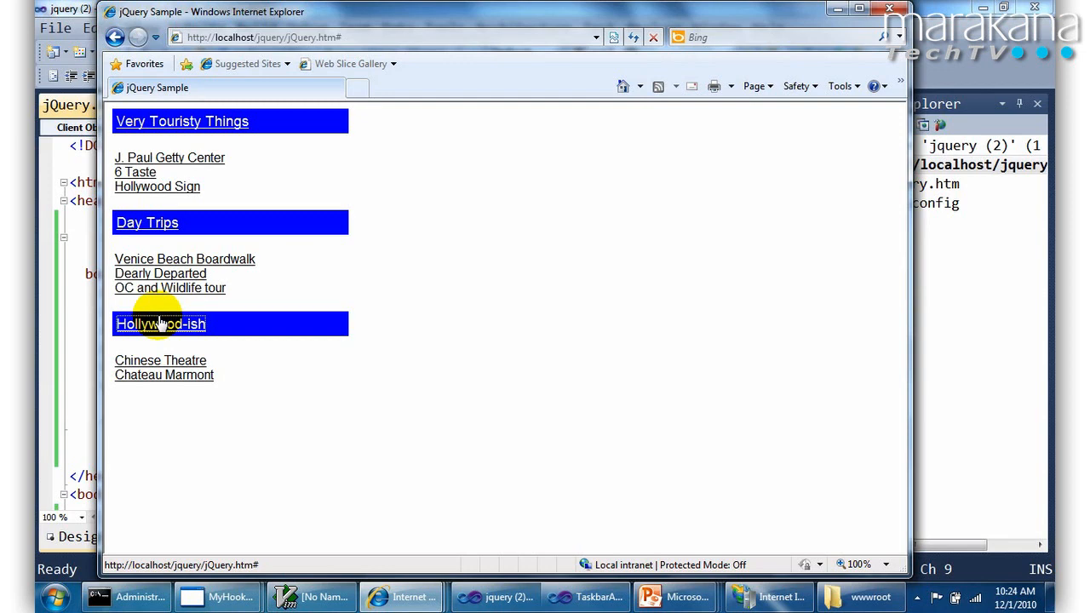
{"action": "left_click", "coordinate": [495, 596]}
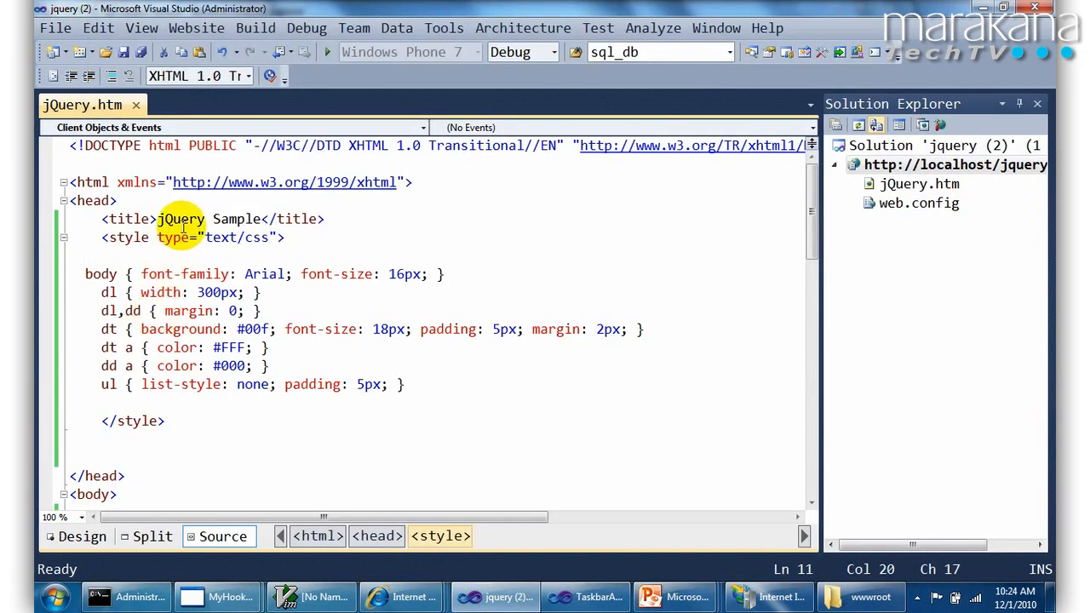
Insert a script tag loading jquery-1.4.1.js from ajax.microsoft.com before the closing body tag
{"action": "scroll", "scroll_direction": "down", "scroll_amount": 3}
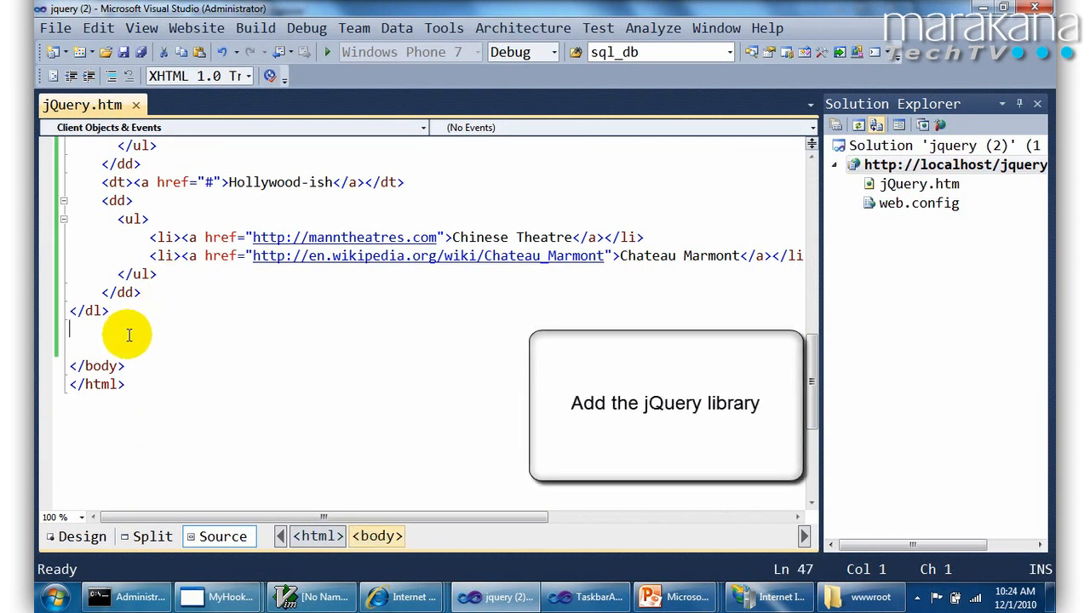
{"action": "type", "text": "<j"}
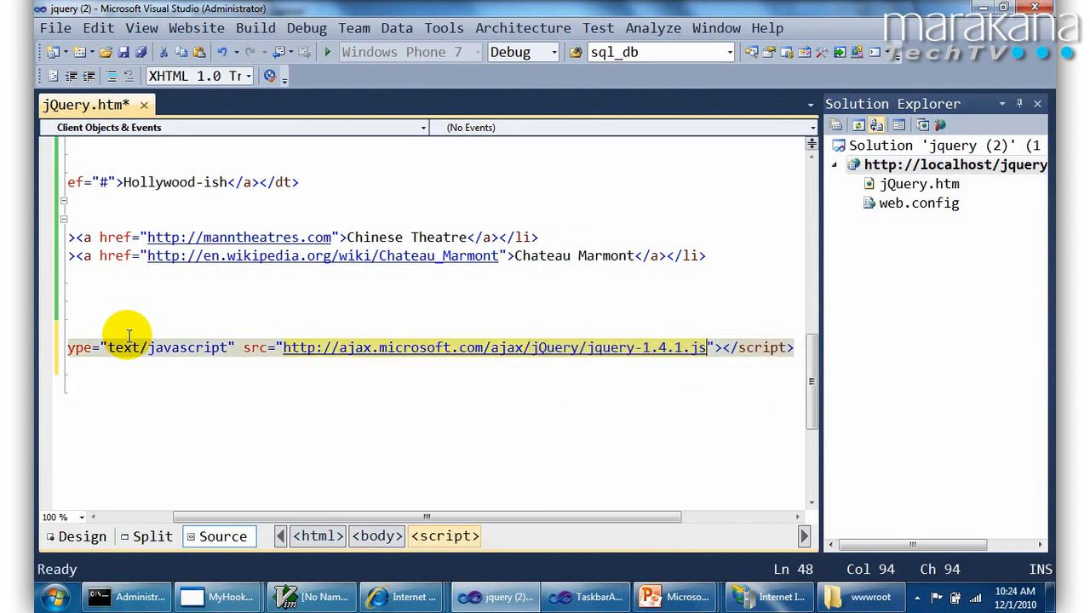
{"action": "left_click", "coordinate": [248, 347]}
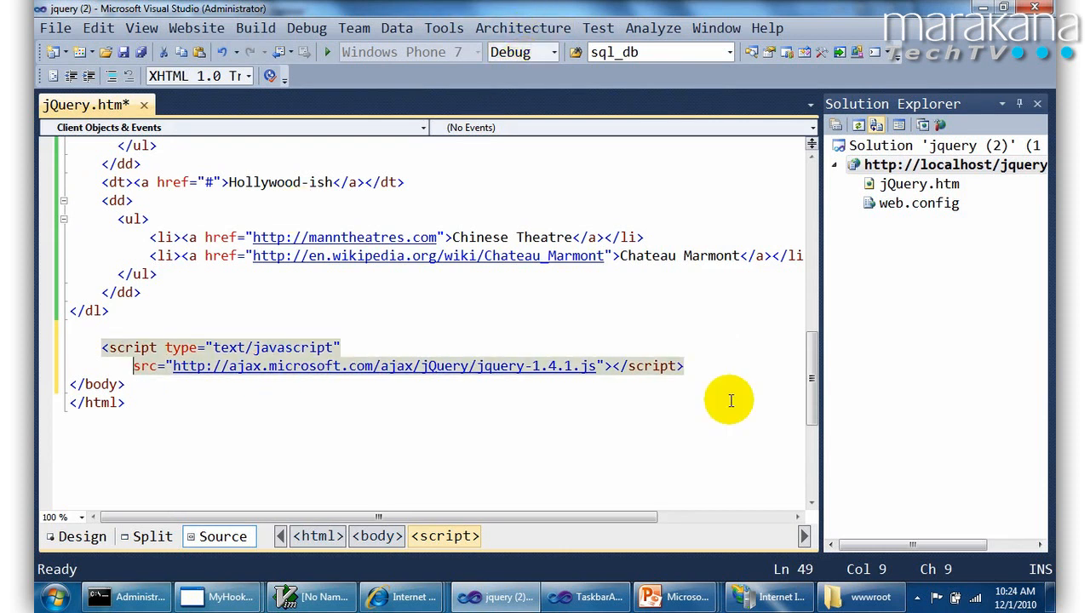
{"action": "left_click", "coordinate": [685, 364]}
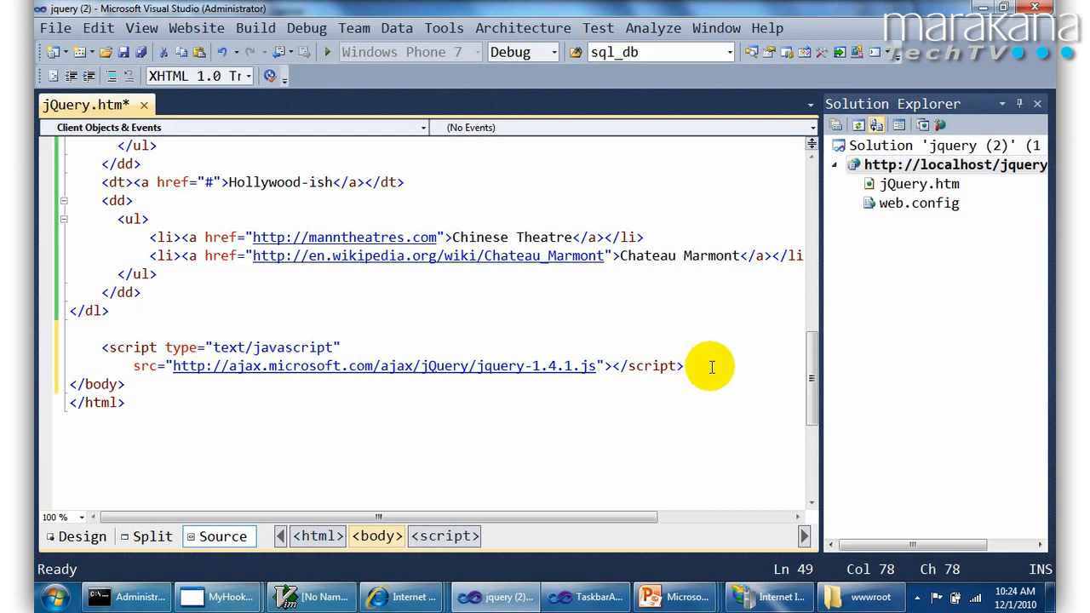
{"action": "key", "text": "Enter"}
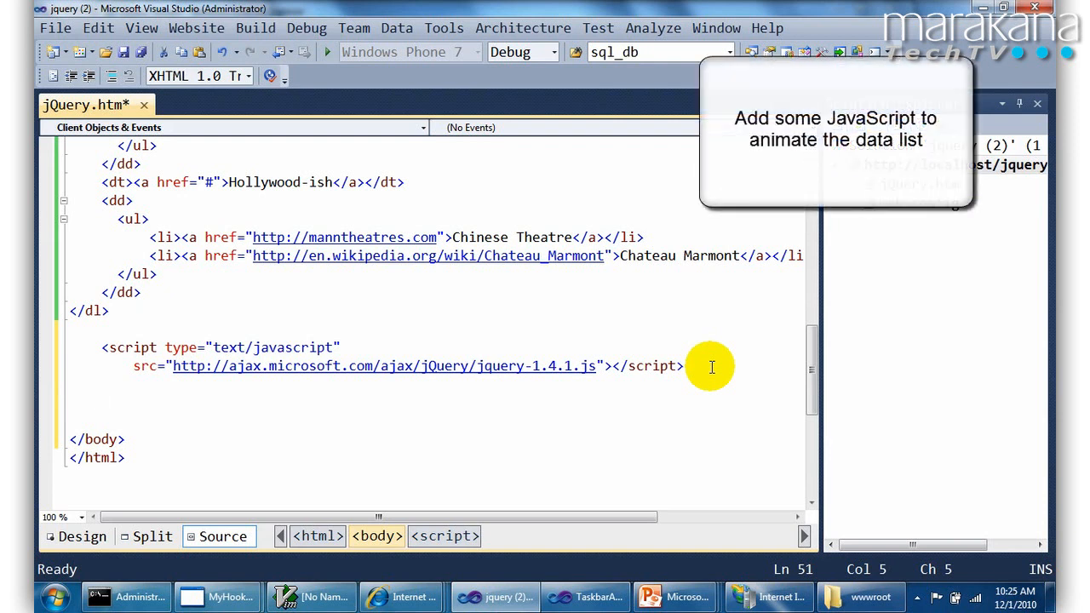
Add a script block and insert $(document).ready(function () { }); using the jqdr snippet
{"action": "type", "text": "<s"}
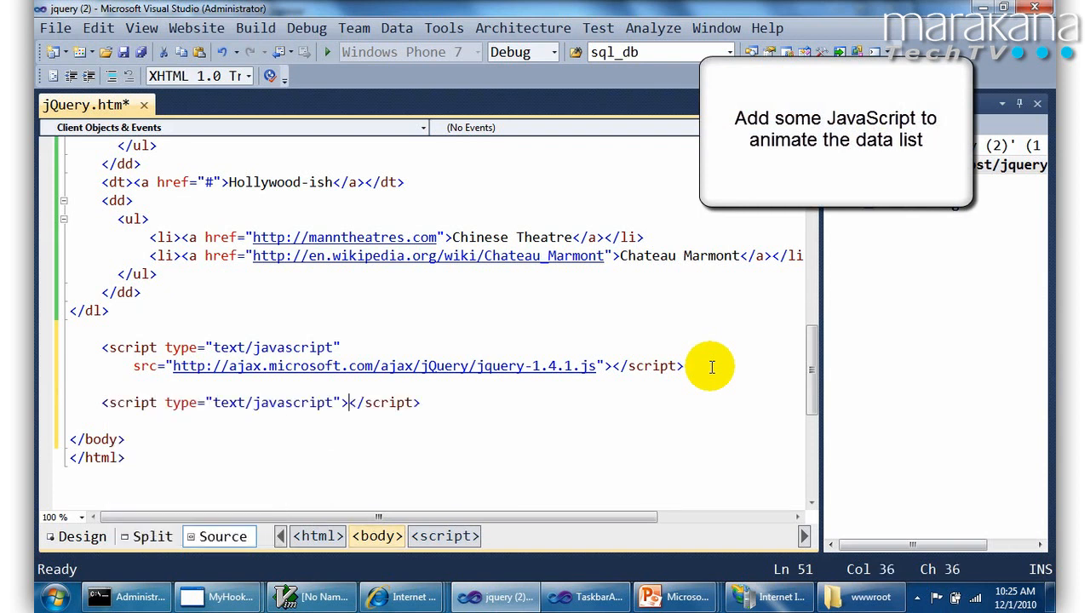
{"action": "key", "text": "Return"}
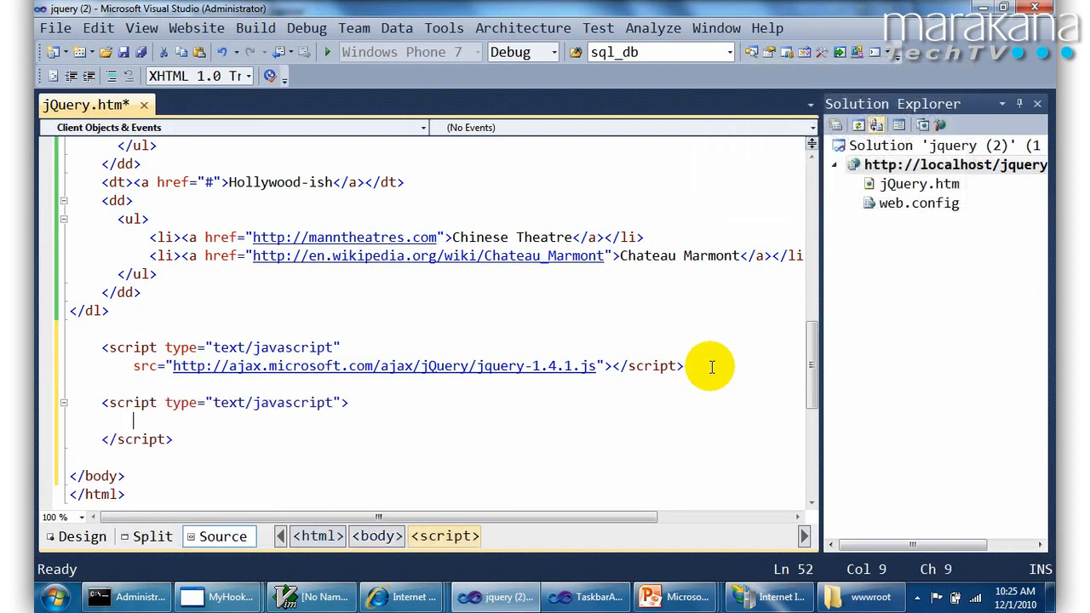
{"action": "type", "text": "jqdr"}
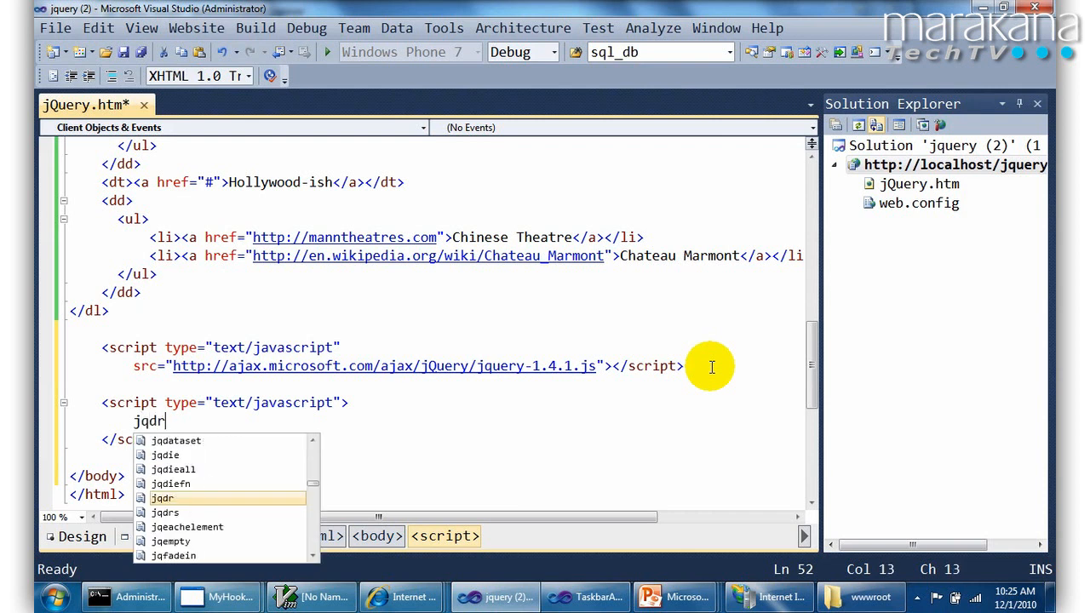
{"action": "key", "text": "Escape"}
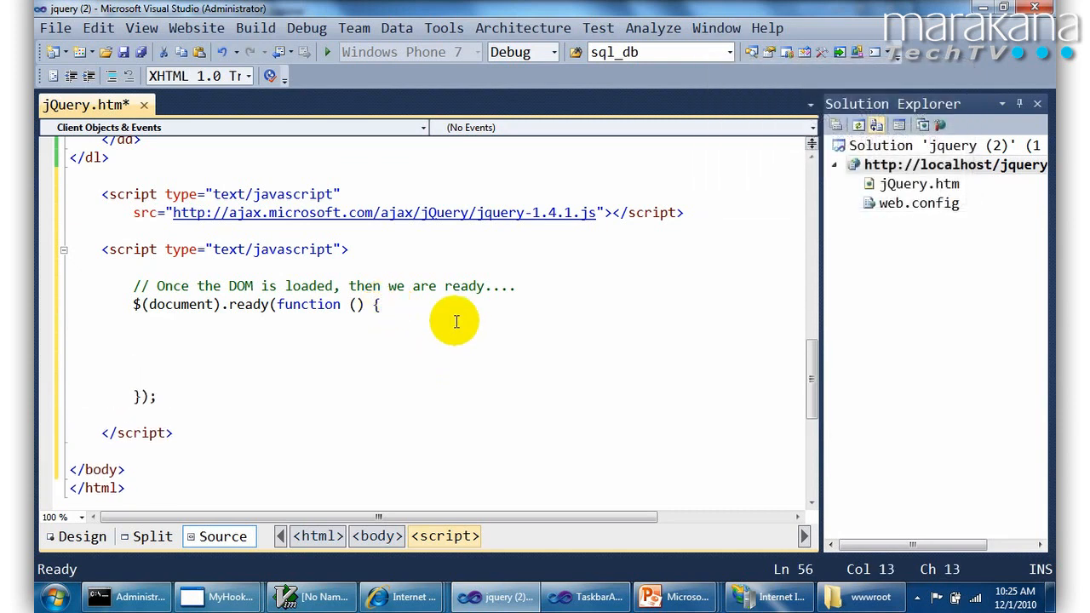
Write the comment '// Hide all but the' first heading section inside the ready handler
{"action": "type", "text": "// Hide"}
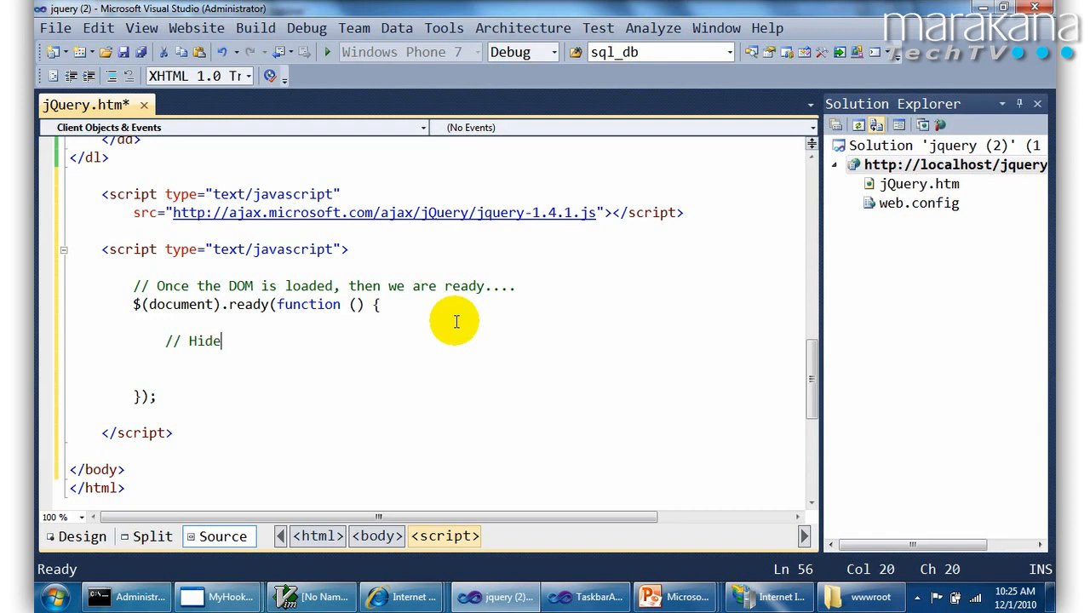
{"action": "type", "text": "all but the first"}
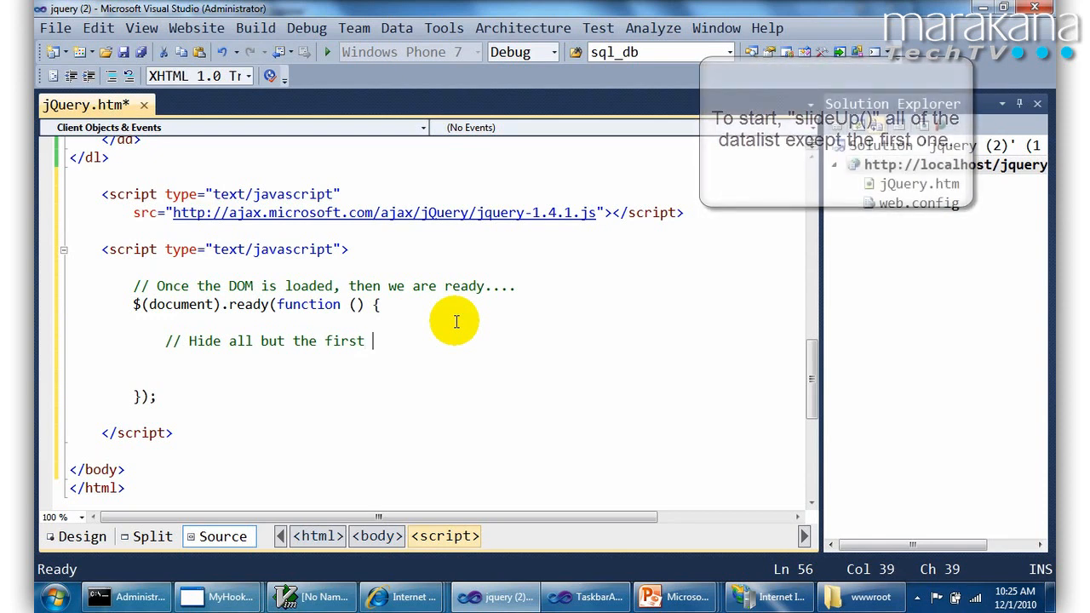
{"action": "type", "text": "<dt>"}
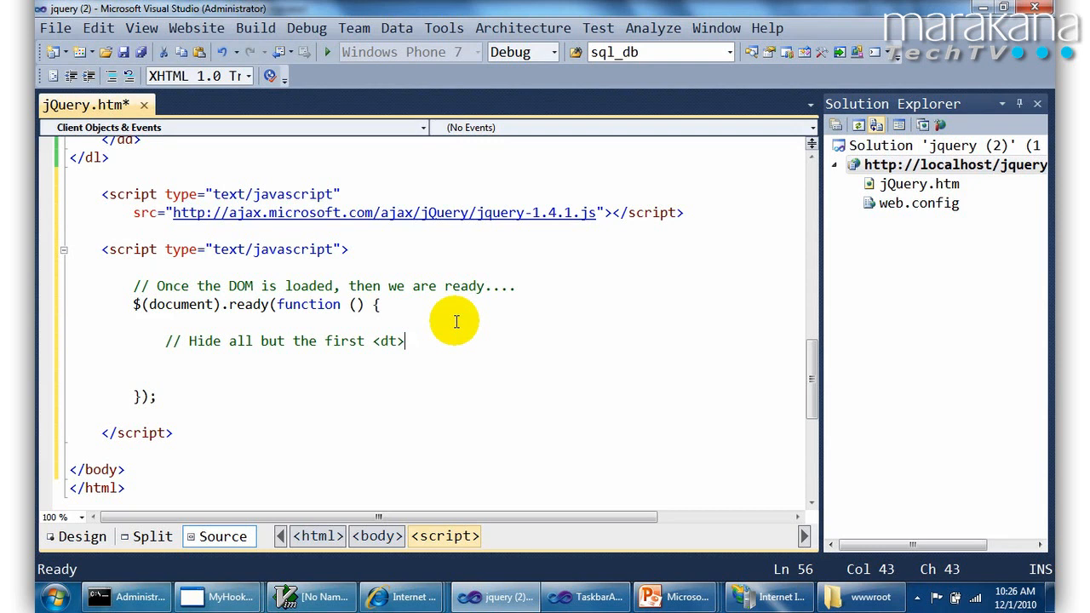
Add $("dd:not(:first)").hide(); via the jqhi snippet and start a browser preview
{"action": "type", "text": "jqhi"}
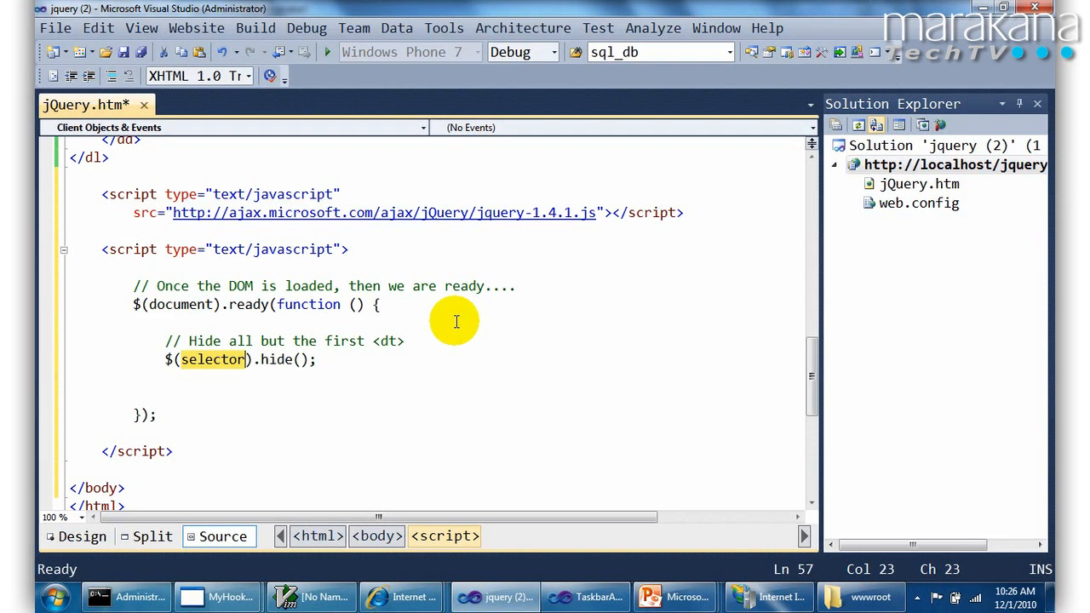
{"action": "type", "text": "\"\""}
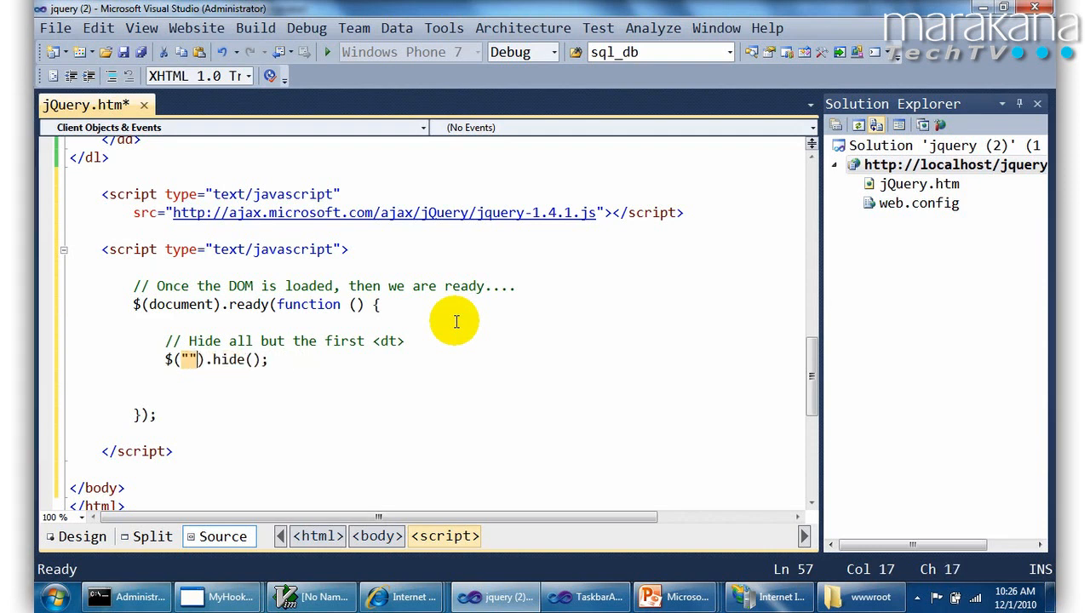
{"action": "type", "text": "dd:"}
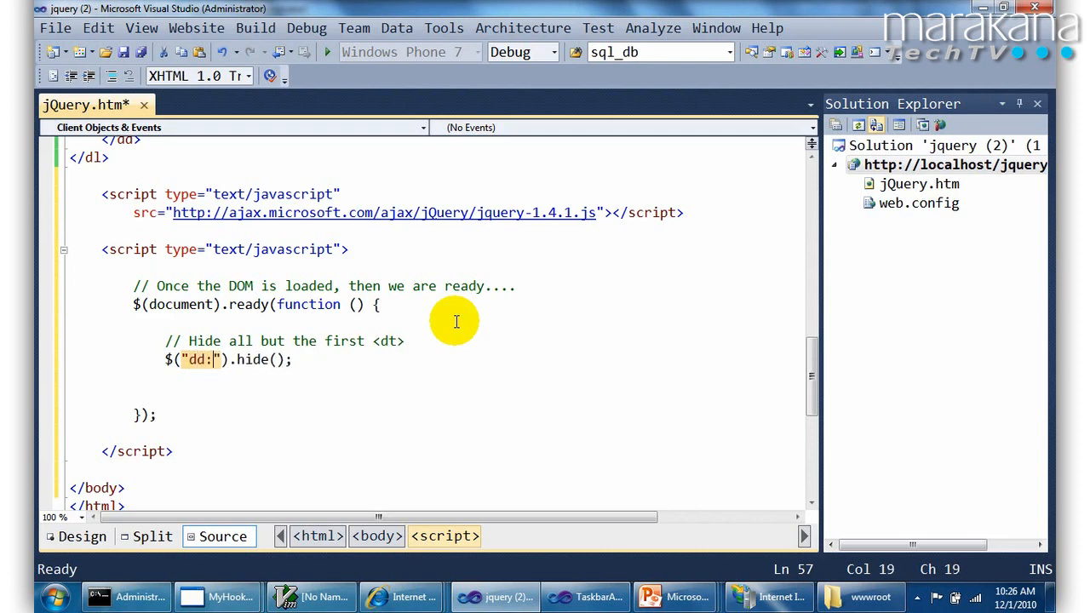
{"action": "type", "text": "n"}
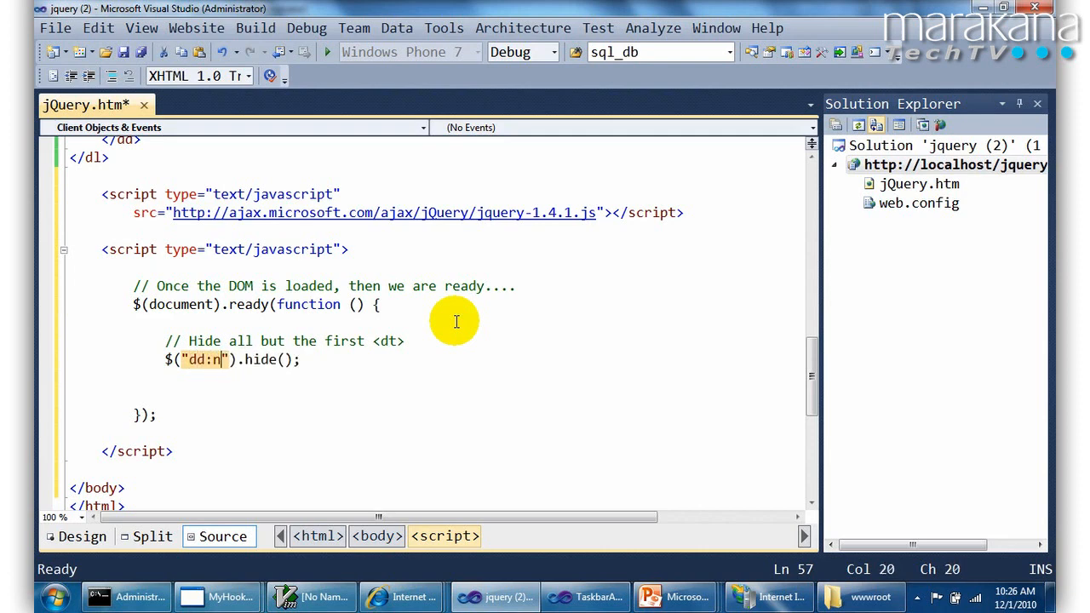
{"action": "type", "text": "ot(:f"}
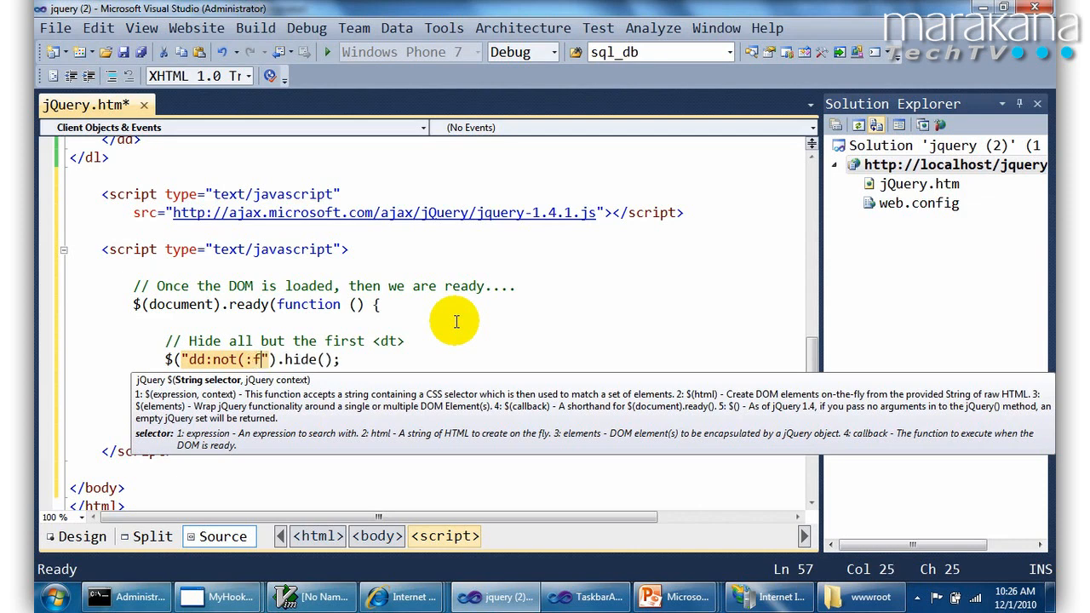
{"action": "type", "text": "irst"}
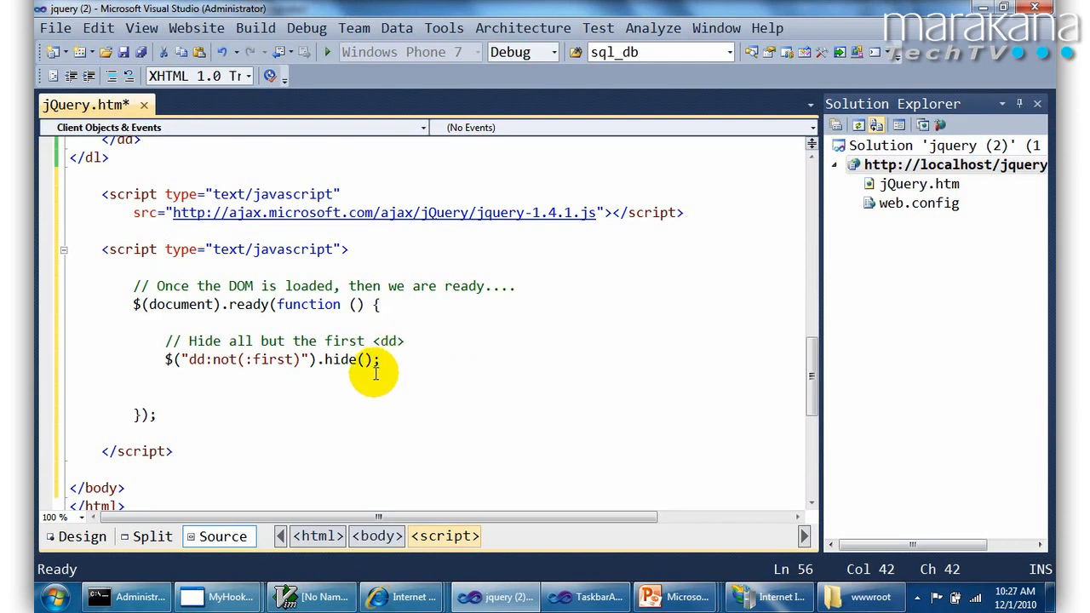
{"action": "right_click", "coordinate": [374, 372]}
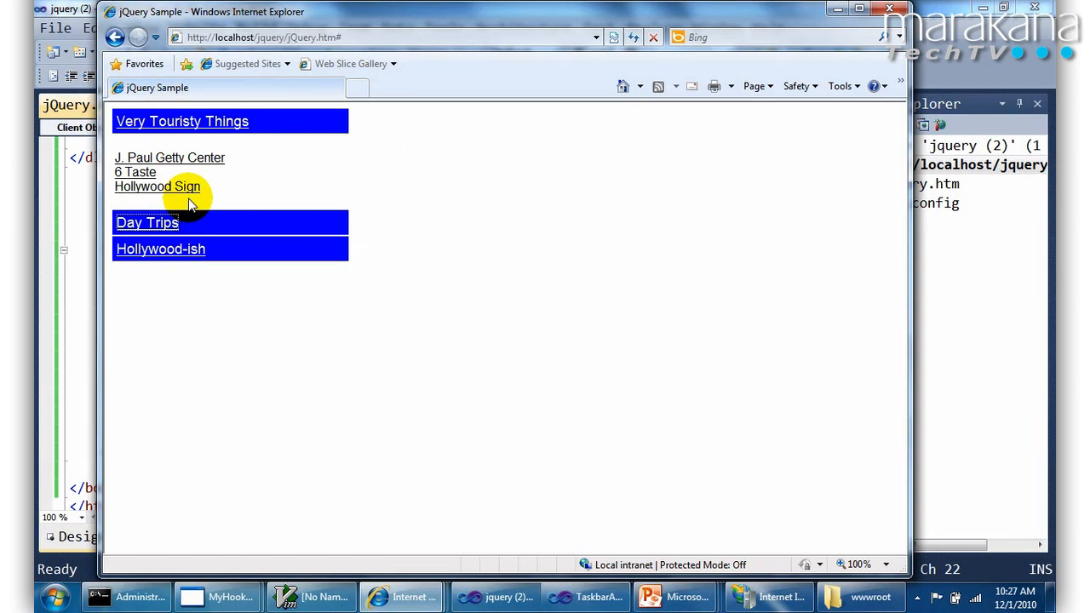
Close the preview and review the Day Trips dt/dd markup in the dl list
{"action": "left_click", "coordinate": [493, 596]}
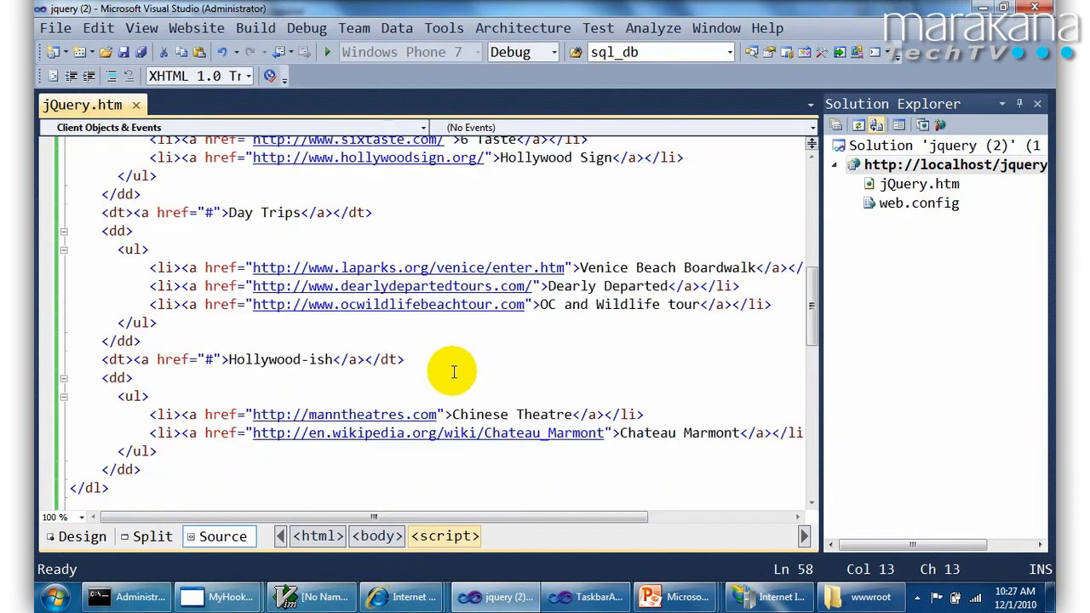
{"action": "scroll", "scroll_direction": "up", "scroll_amount": 3}
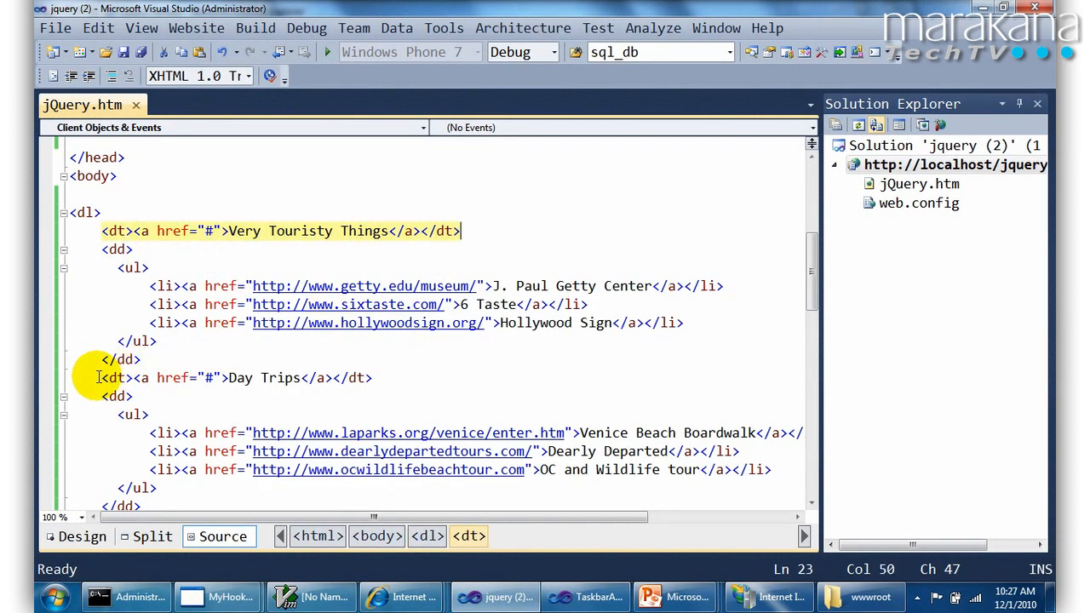
{"action": "left_click", "coordinate": [395, 378]}
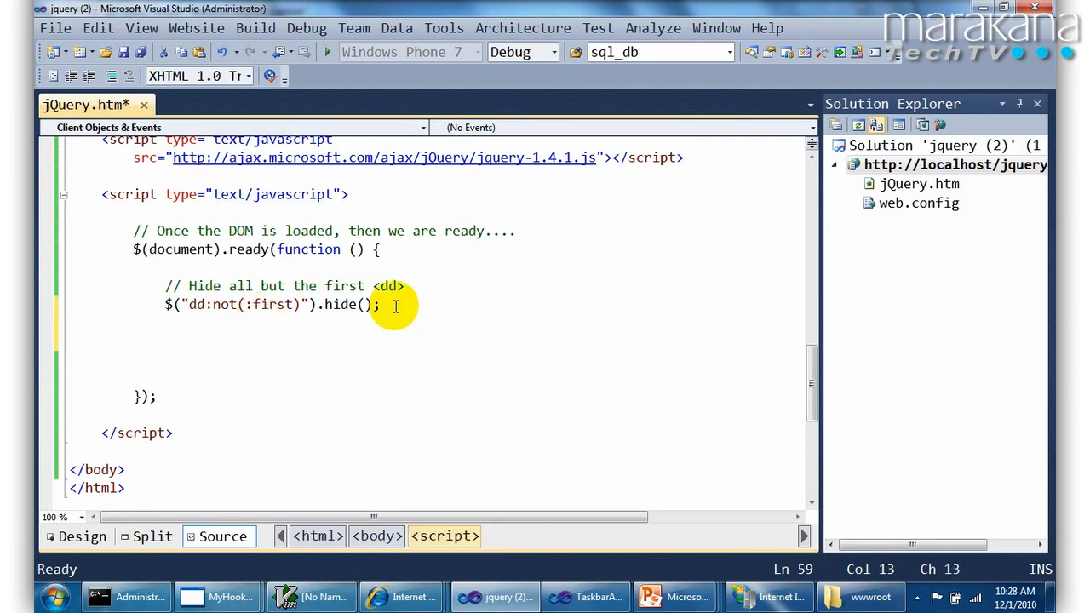
Add $("dt a").click(function (e) { e.preventDefault(); }); inside the ready handler
{"action": "type", "text": "jq"}
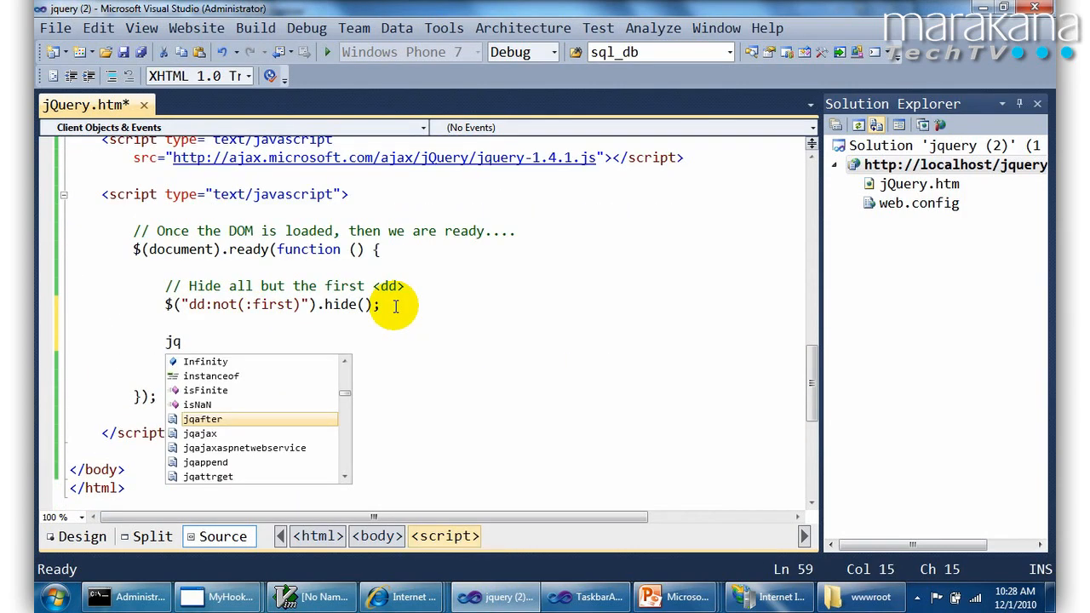
{"action": "type", "text": "click(function (e) {"}
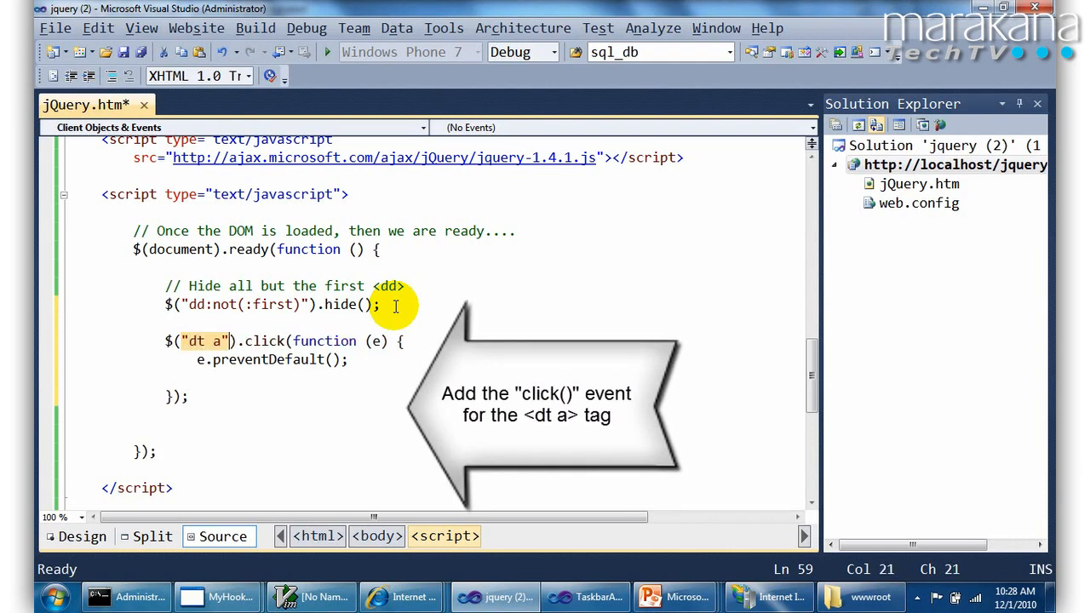
{"action": "scroll", "scroll_direction": "up", "scroll_amount": 3}
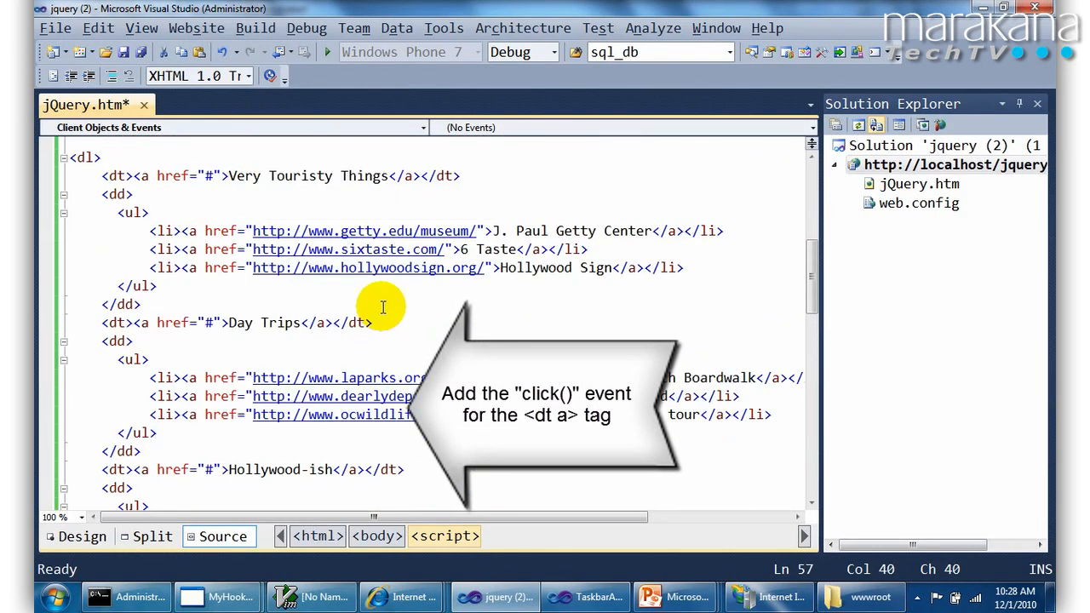
{"action": "left_click", "coordinate": [170, 176]}
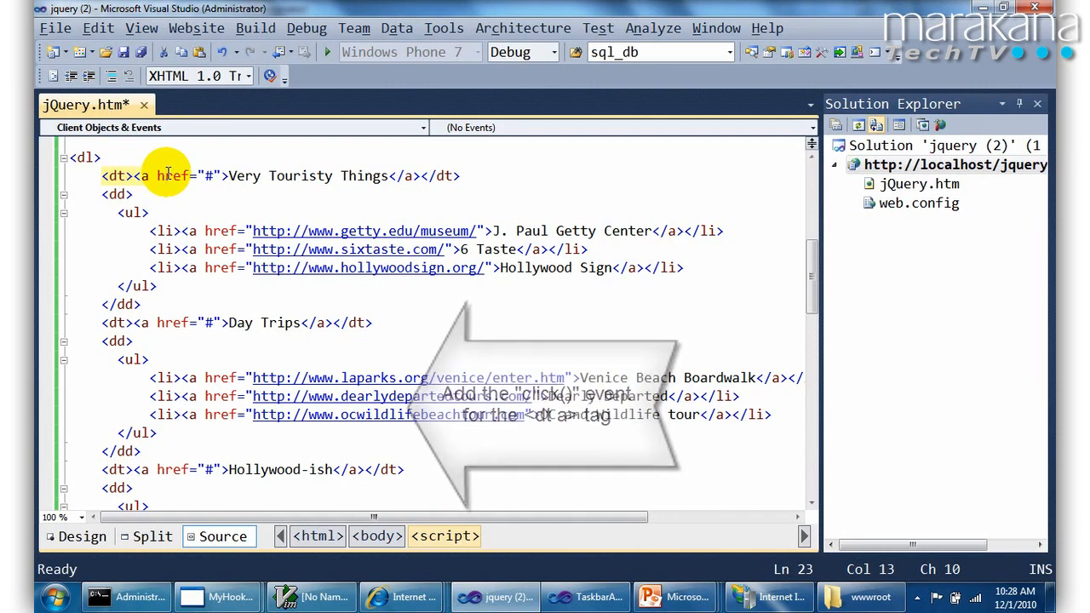
{"action": "scroll", "scroll_direction": "down", "scroll_amount": 3}
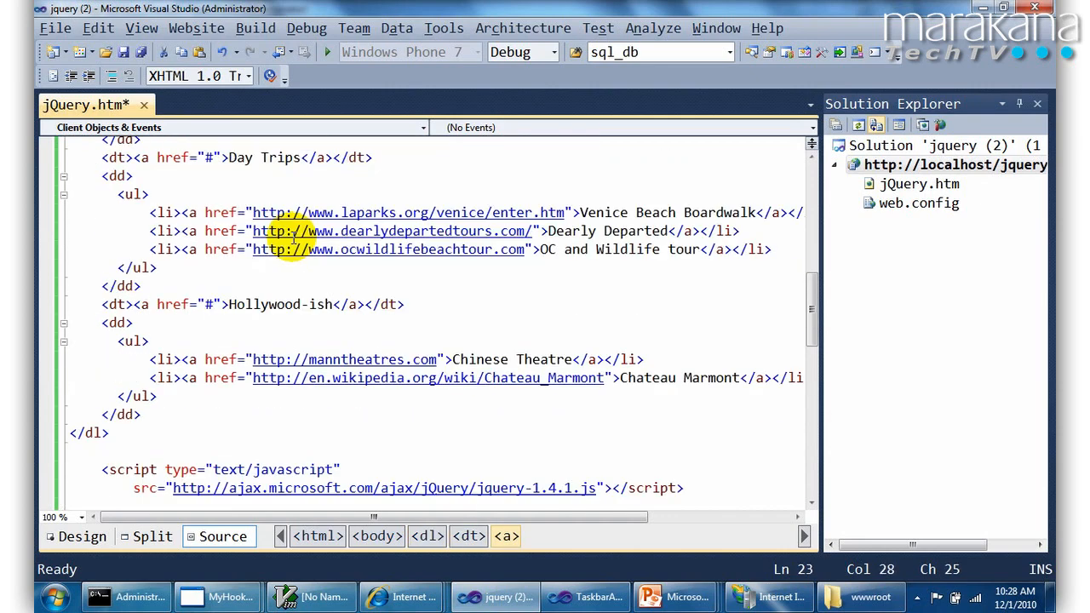
{"action": "scroll", "scroll_direction": "down", "scroll_amount": 3}
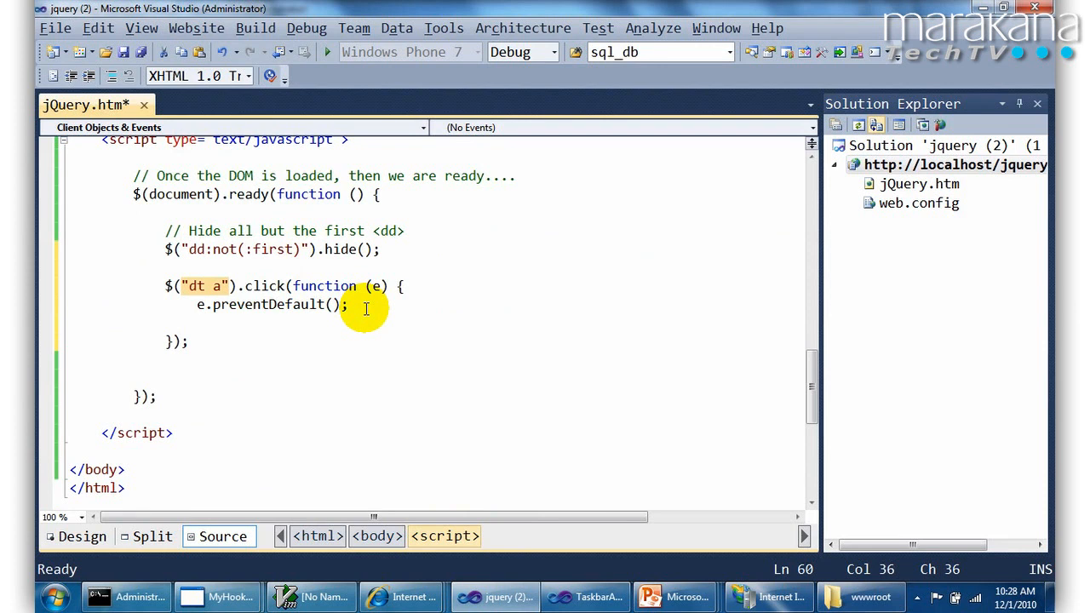
{"action": "key", "text": "Return"}
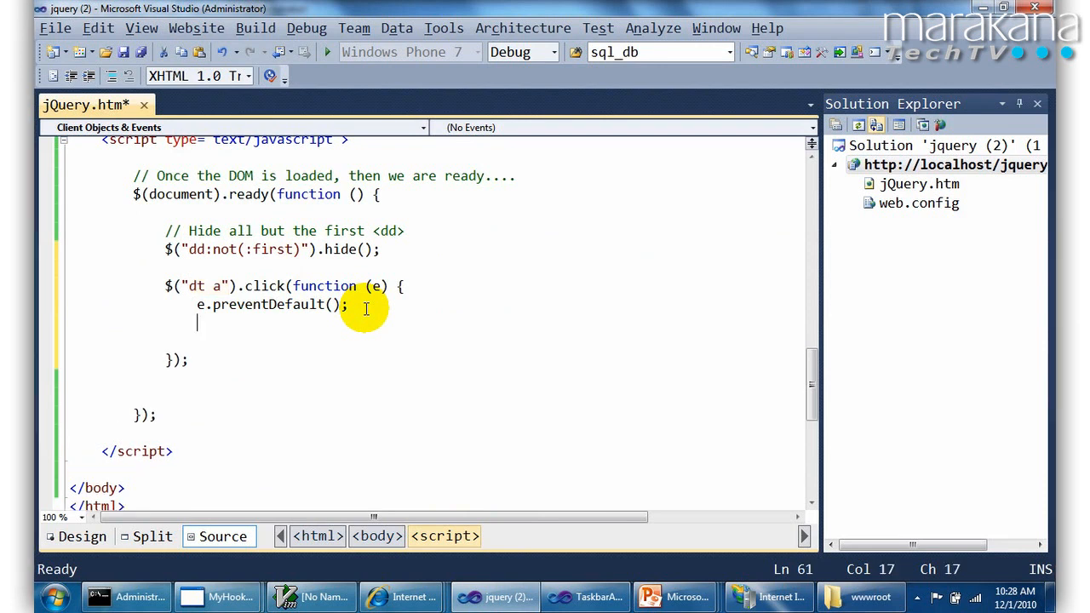
Add a 'Hide what is visible' comment and $("dd:visible").slideUp("slow"); to the click handler
{"action": "type", "text": "// Hide"}
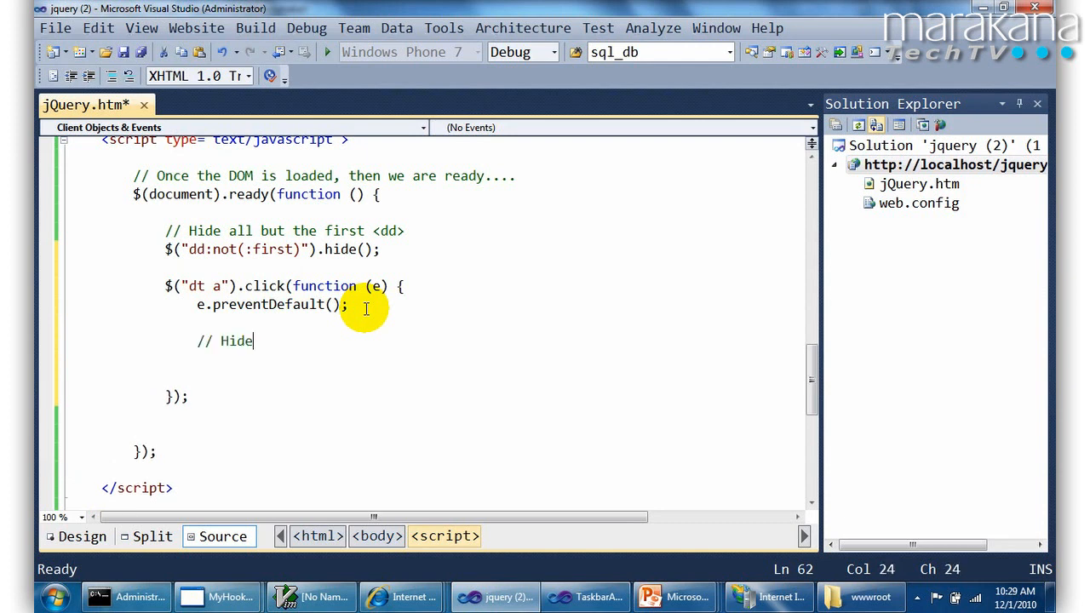
{"action": "type", "text": "what is visible. Do a \"slideup"}
{"action": "type", "text": "$"}
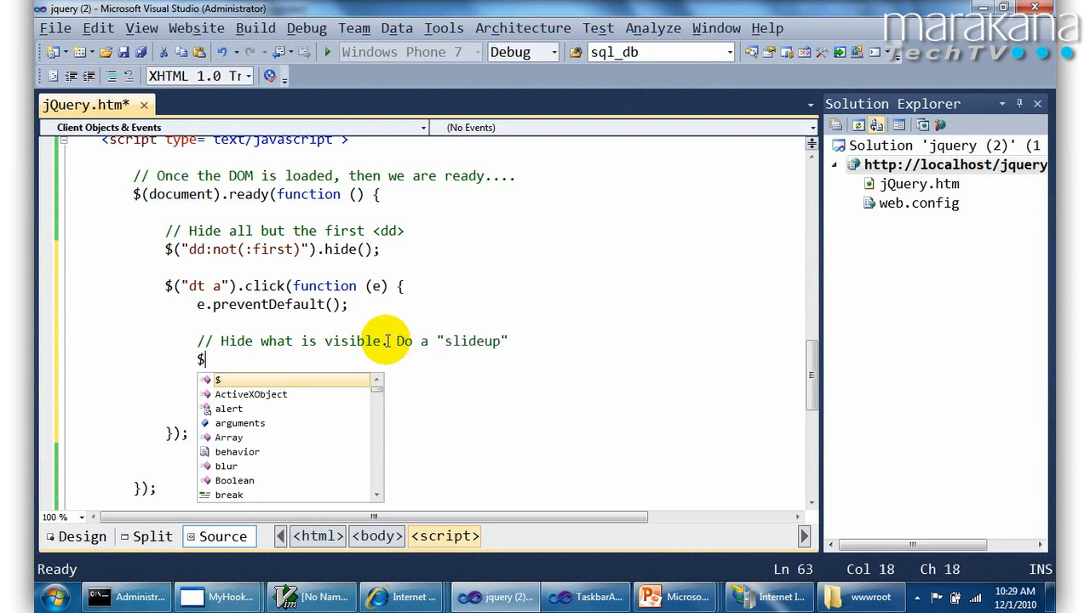
{"action": "type", "text": "(\"dd:visible\")"}
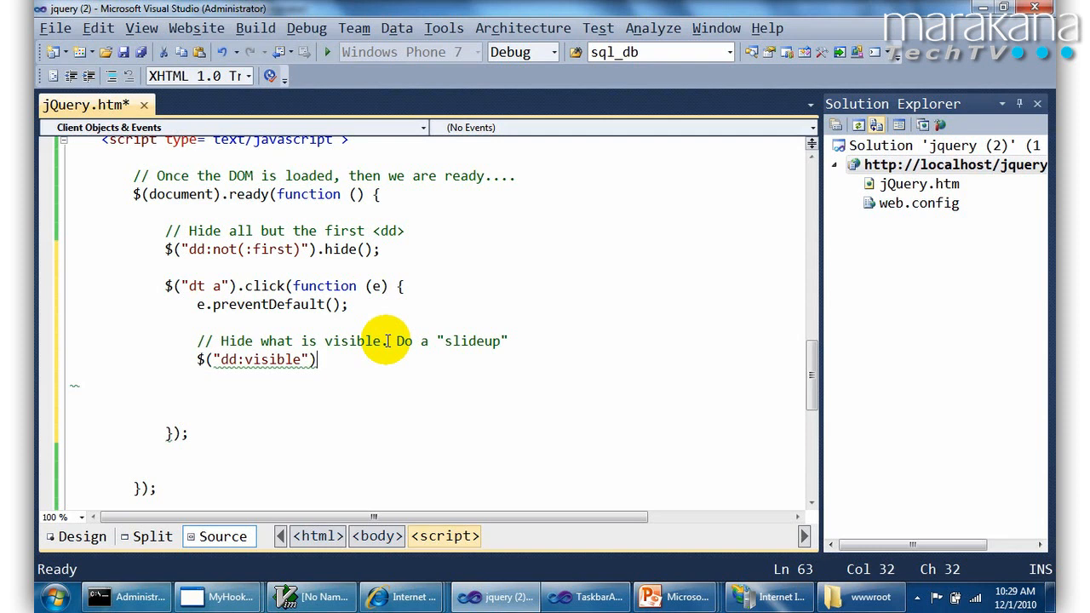
{"action": "type", "text": ".slideUp"}
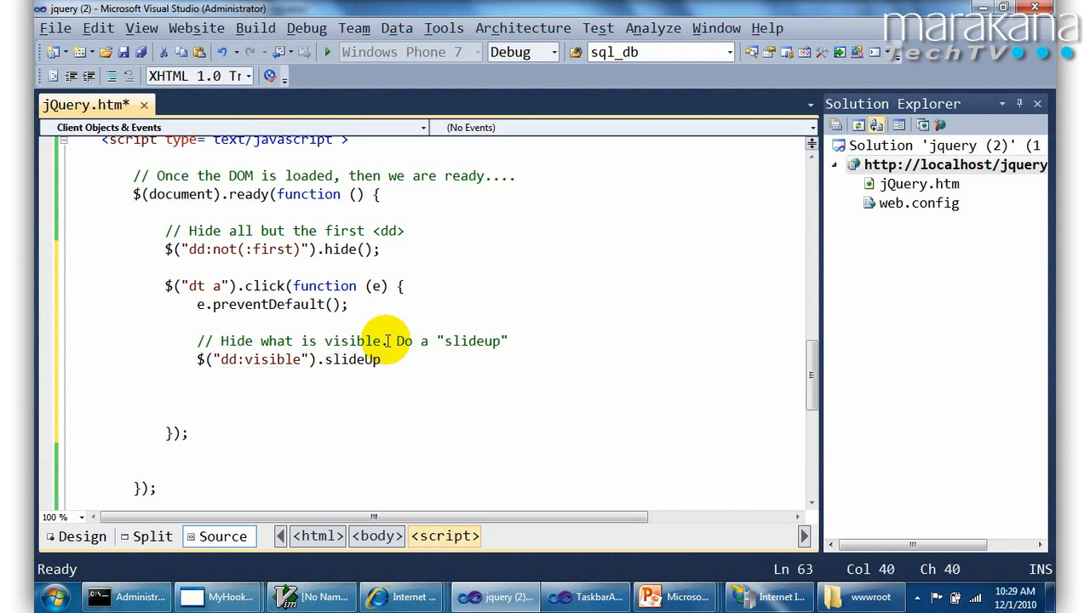
{"action": "type", "text": "(\"sl"}
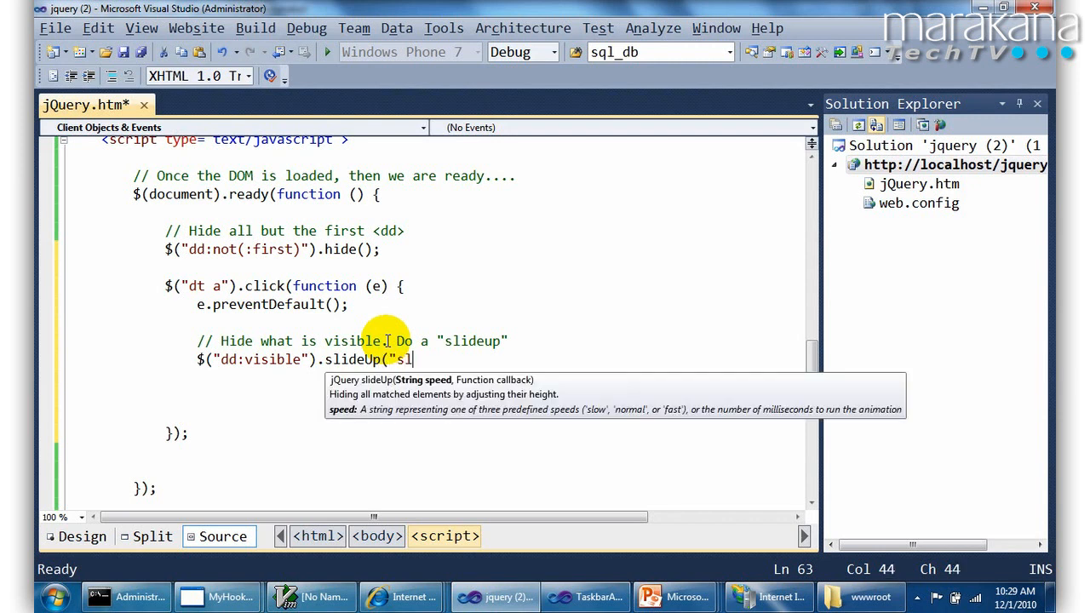
{"action": "type", "text": "ow\""}
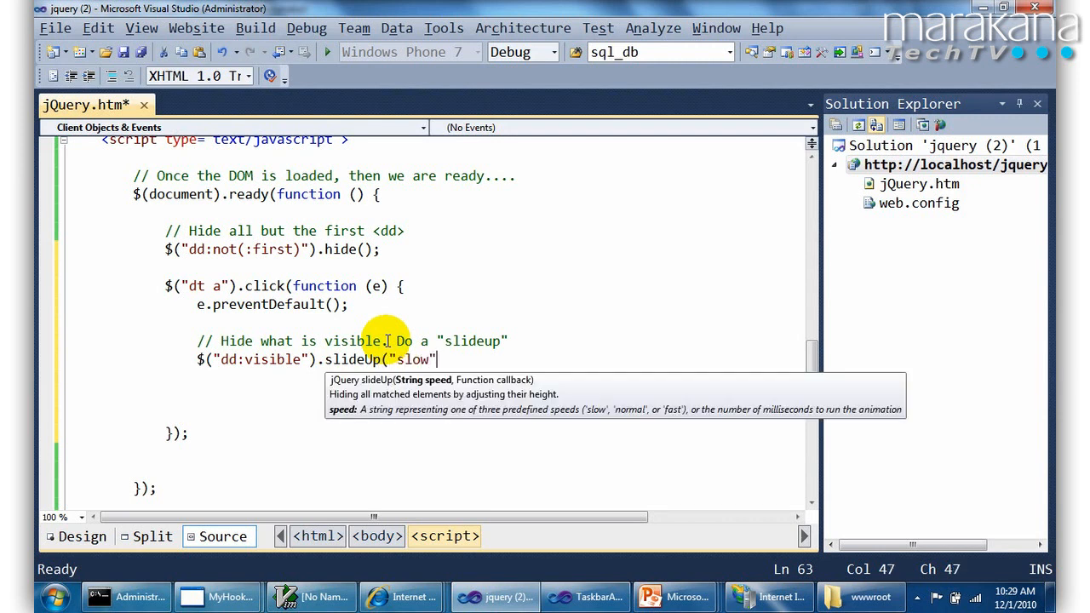
{"action": "type", "text": ");"}
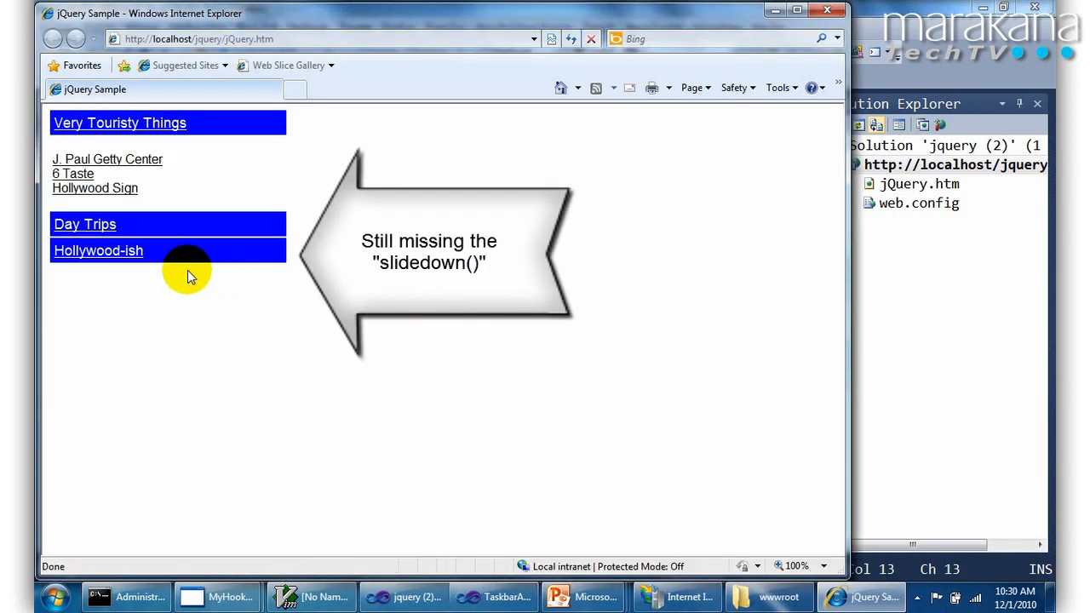
Click the Hollywood-ish heading in the browser to check the visible section slides up
{"action": "left_click", "coordinate": [119, 122]}
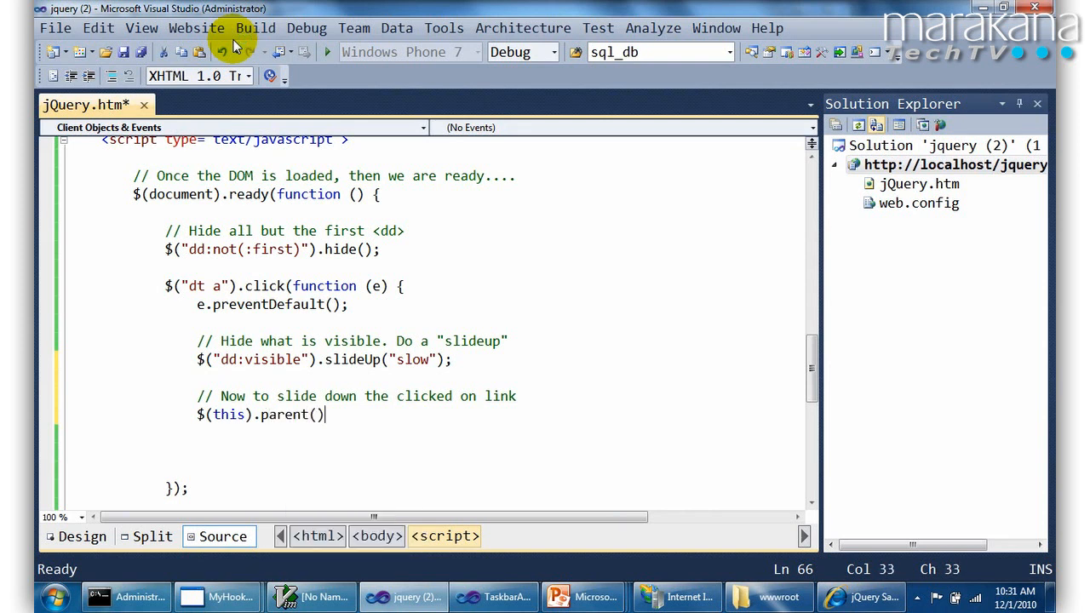
Complete $(this).parent().next().slideDown("slow"); in the click handler and save jQuery.htm
{"action": "type", "text": ".next()"}
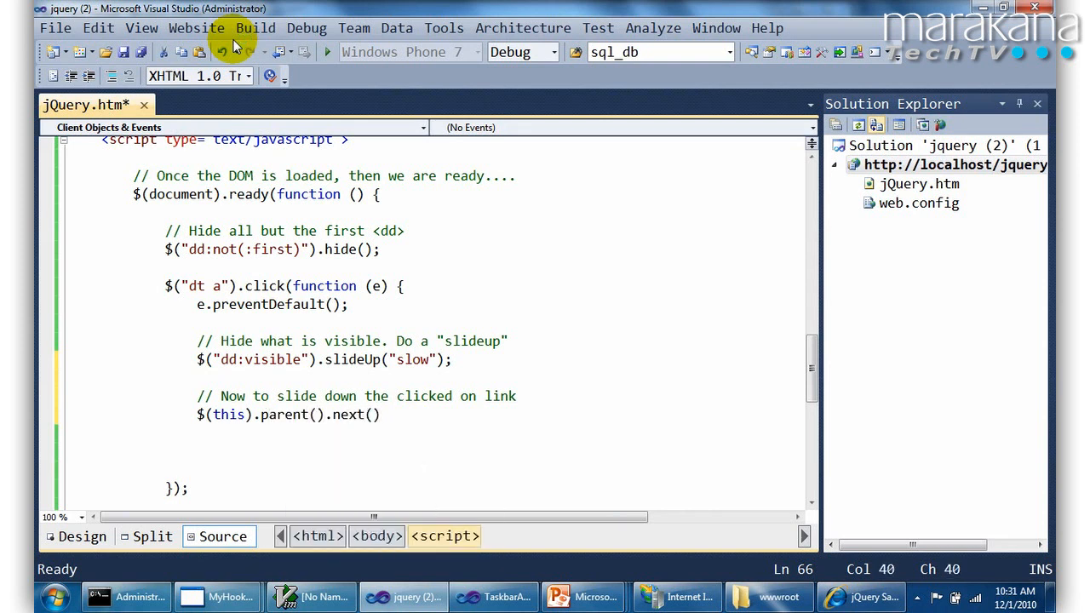
{"action": "type", "text": ".slideDown"}
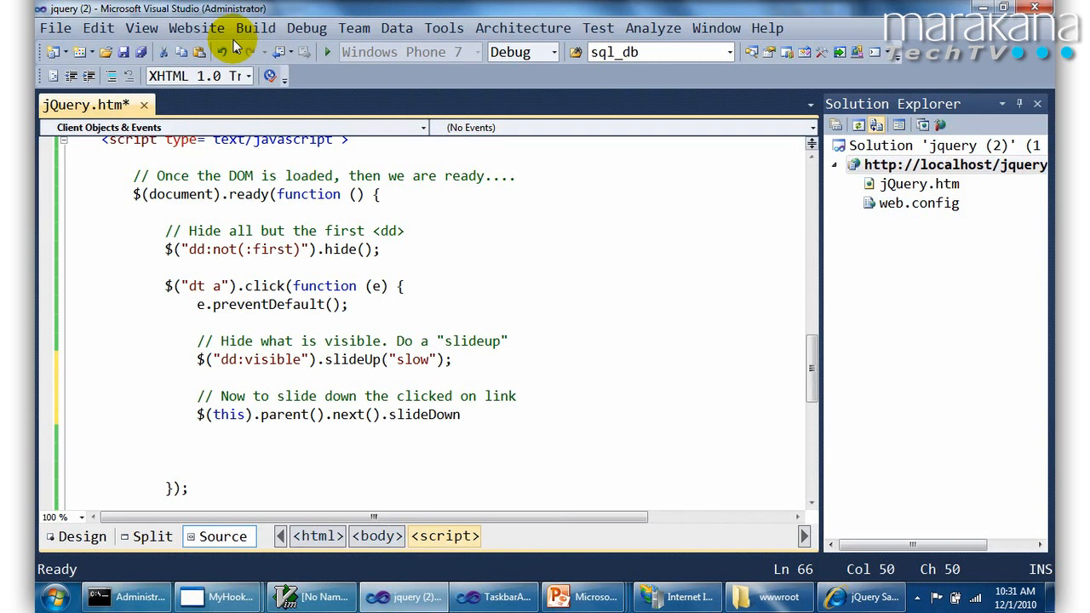
{"action": "type", "text": "(\"slow"}
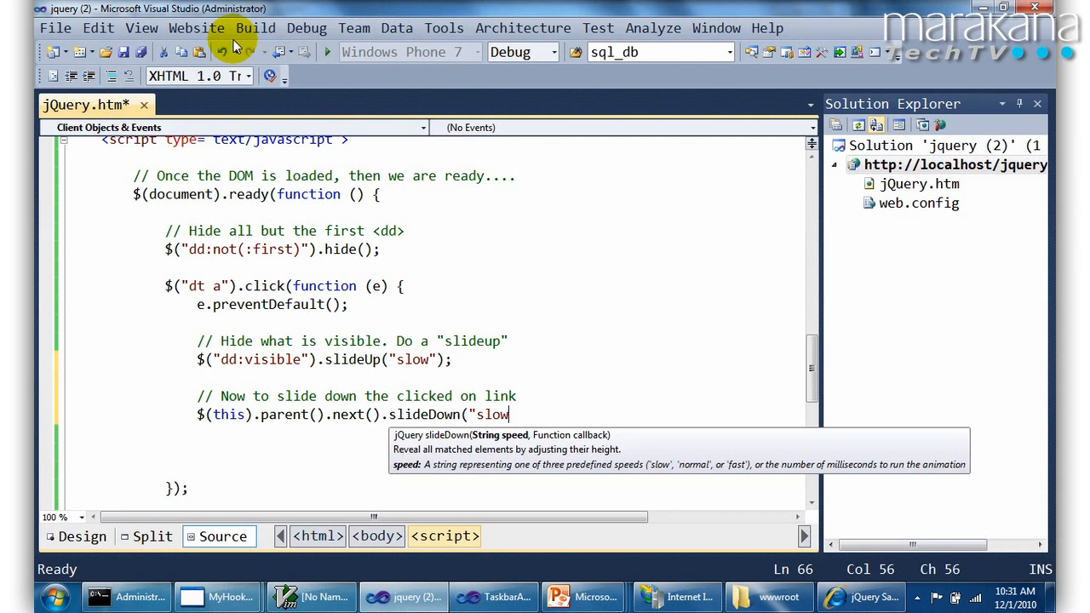
{"action": "type", "text": "\");"}
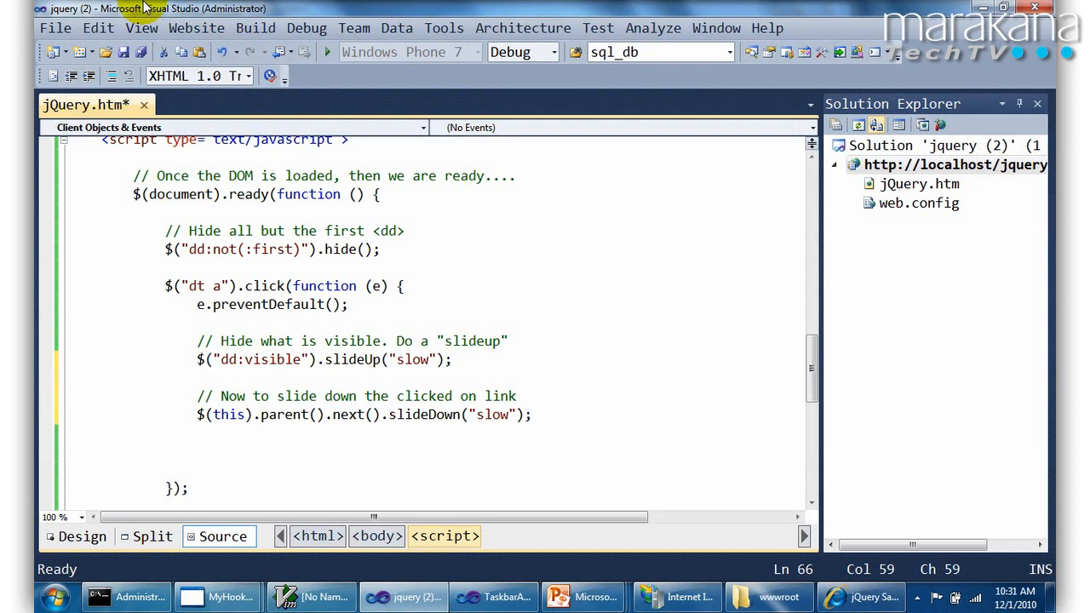
{"action": "key", "text": "ctrl+s"}
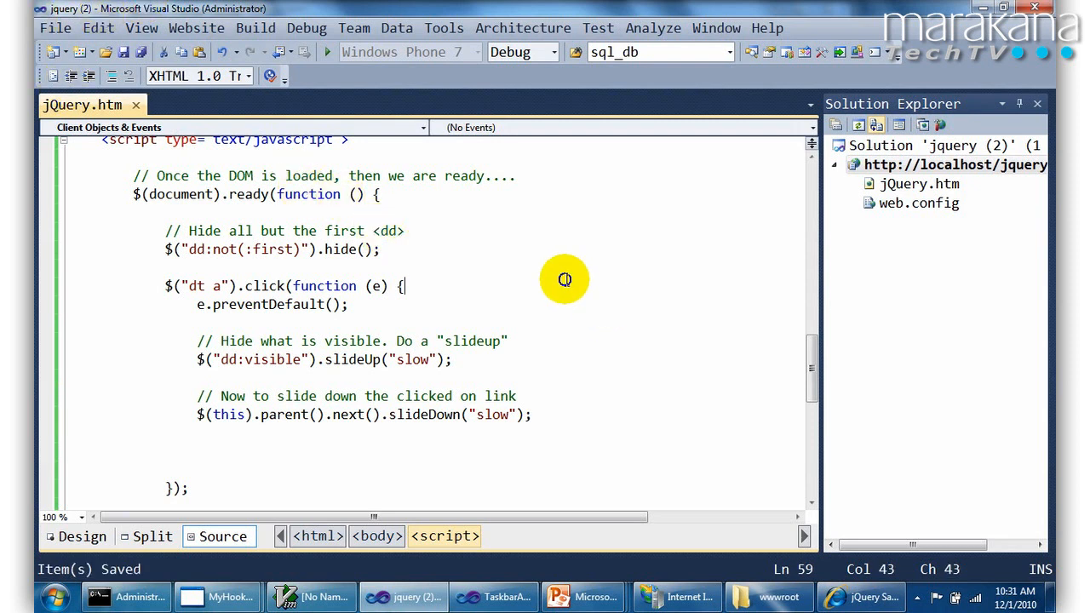
{"action": "mouse_move", "coordinate": [623, 453]}
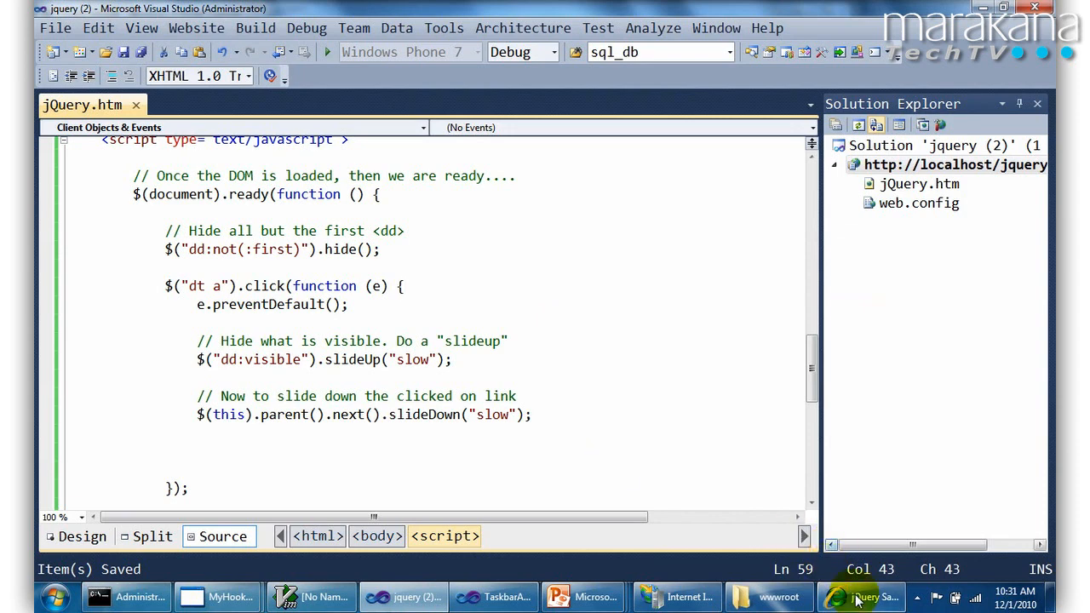
In the browser, click the Hollywood-ish and Day Trips headings to confirm sections slide closed and open
{"action": "left_click", "coordinate": [860, 595]}
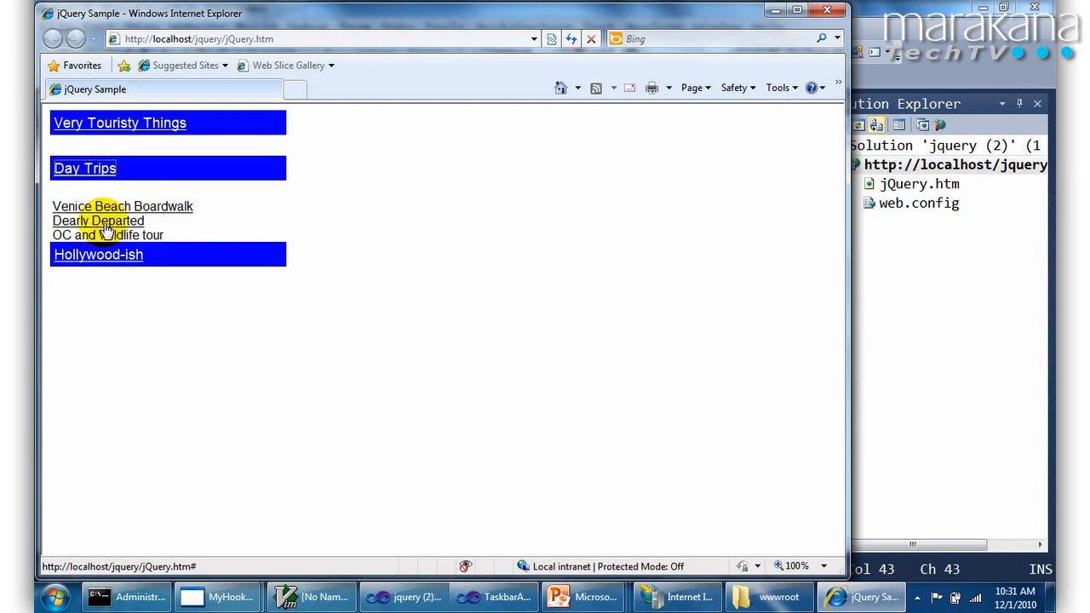
{"action": "left_click", "coordinate": [85, 168]}
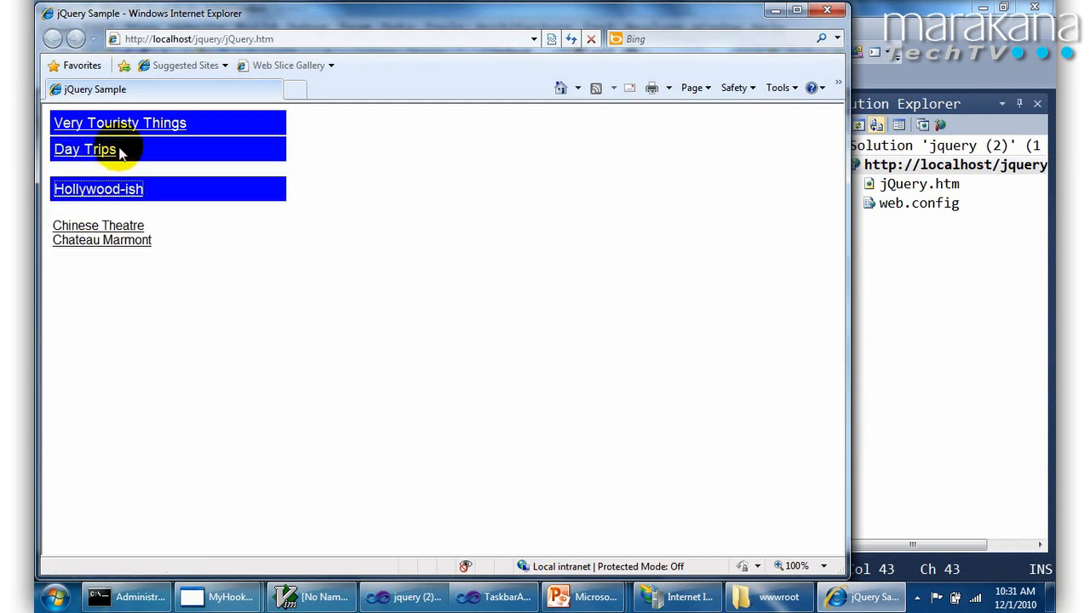
{"action": "left_click", "coordinate": [402, 596]}
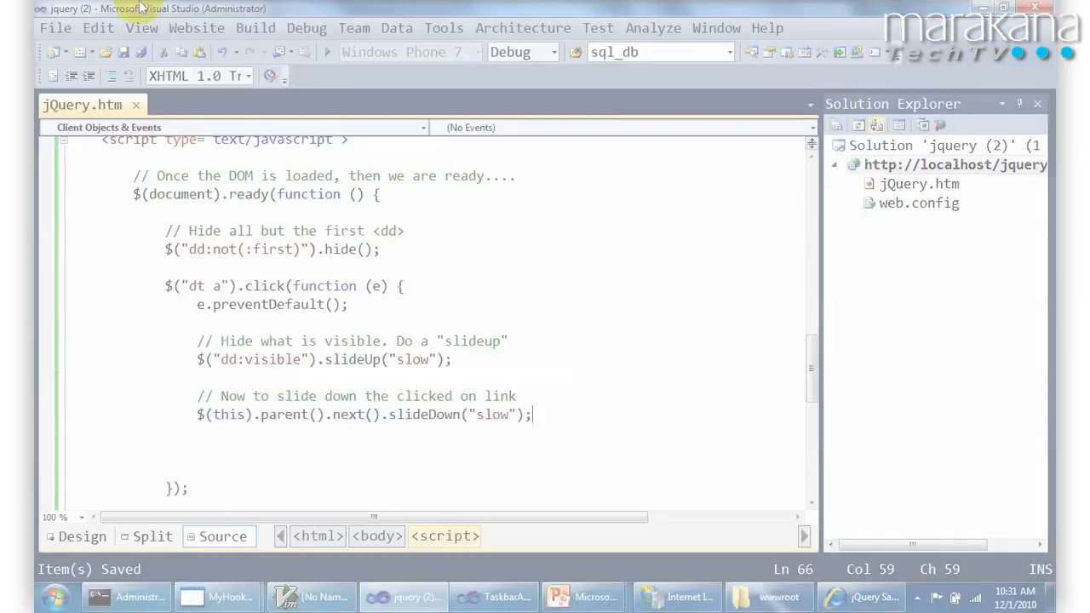